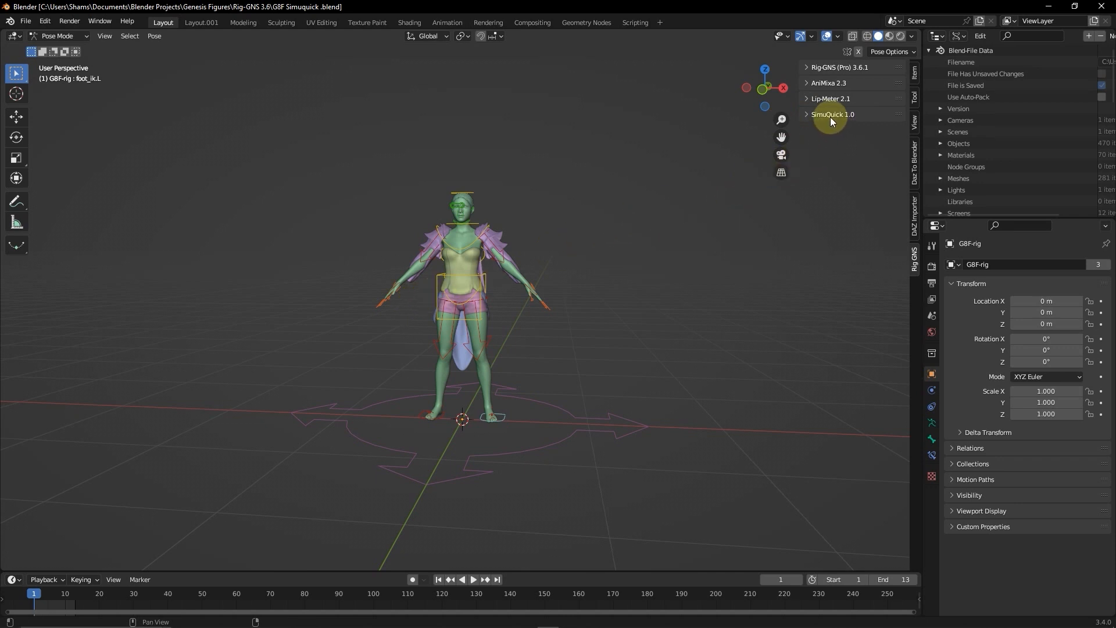
Step: Expand the Rig-GNS (Pro) options and collapse the SimuQuick and Lip-Meter sections
left_click(831, 114)
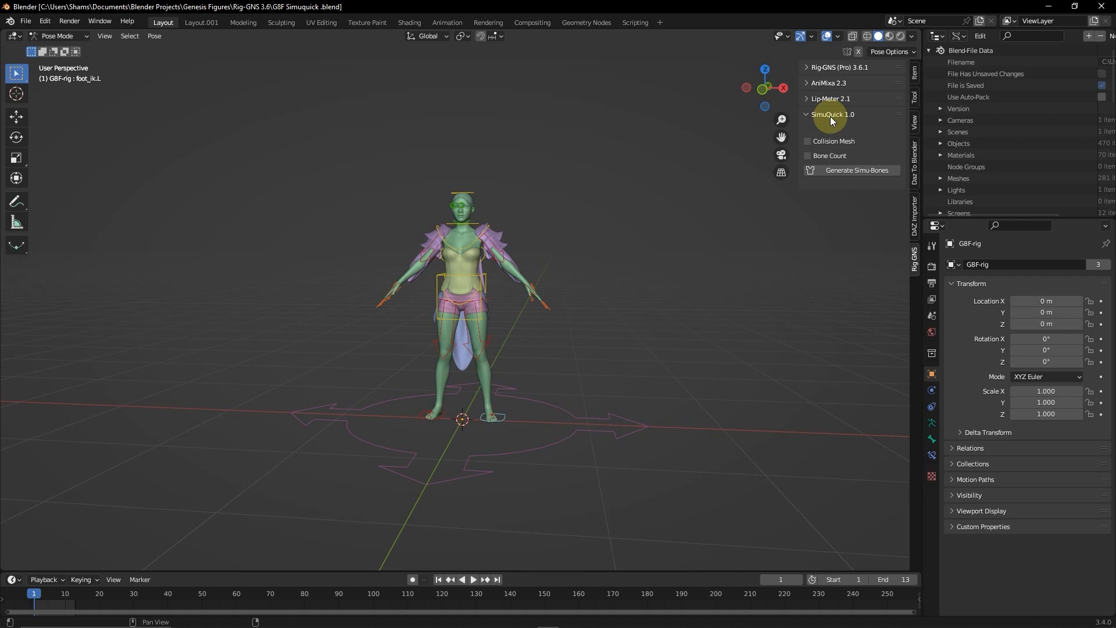
mouse_move(838, 67)
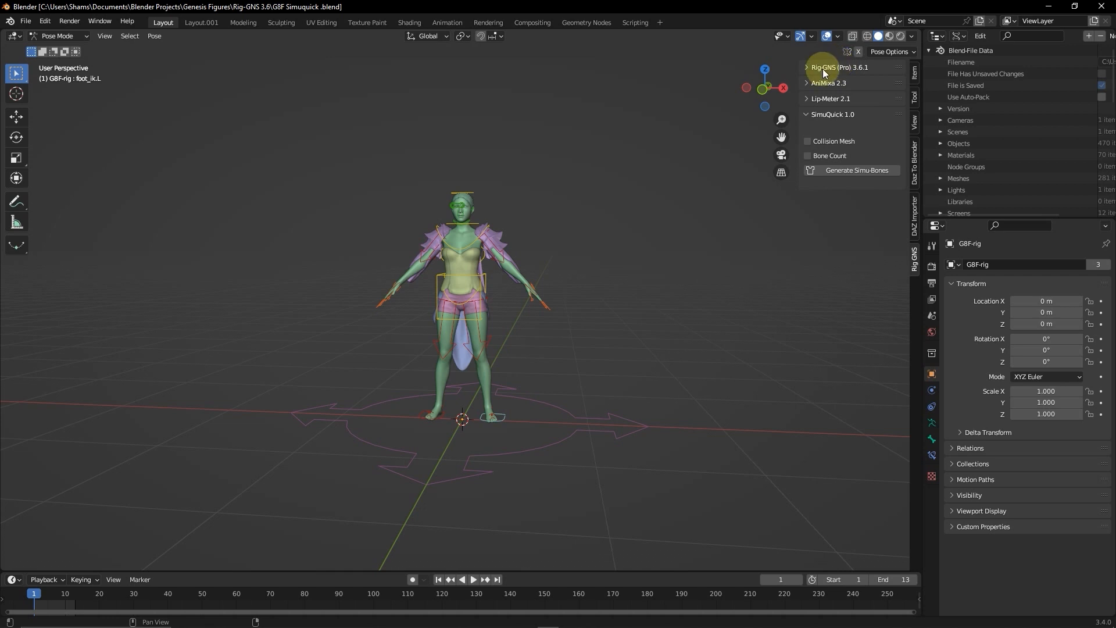
left_click(839, 67)
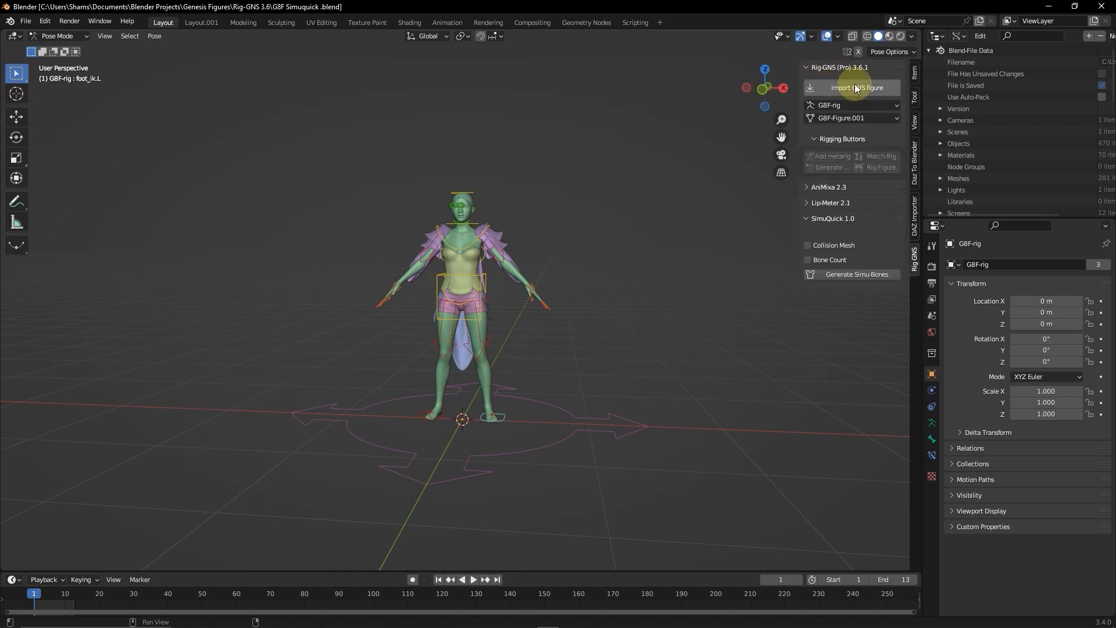
mouse_move(858, 95)
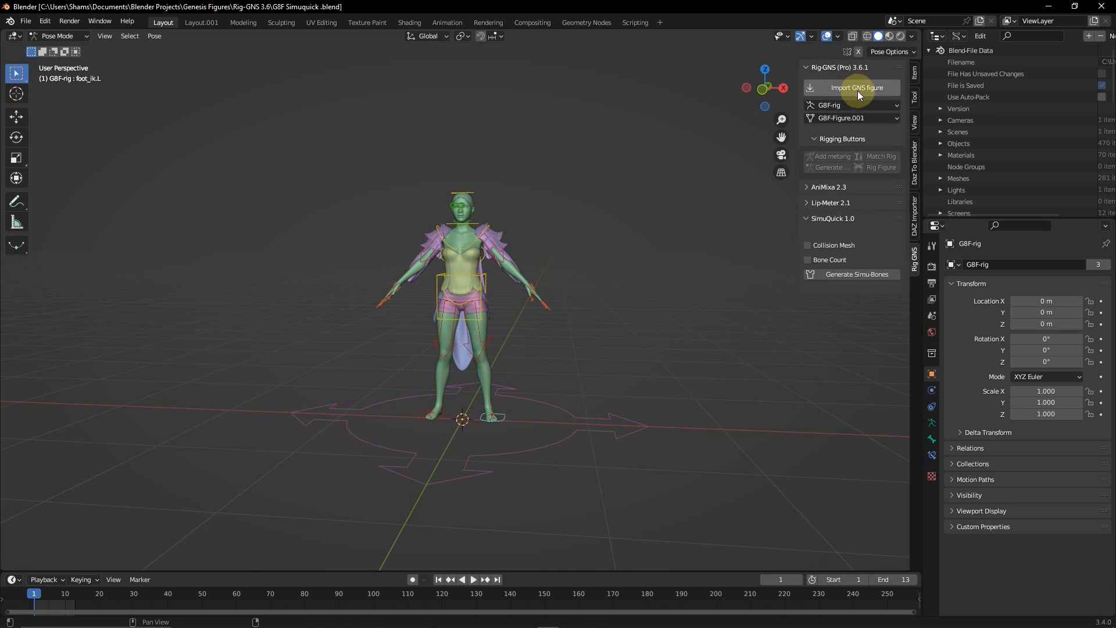
mouse_move(846, 149)
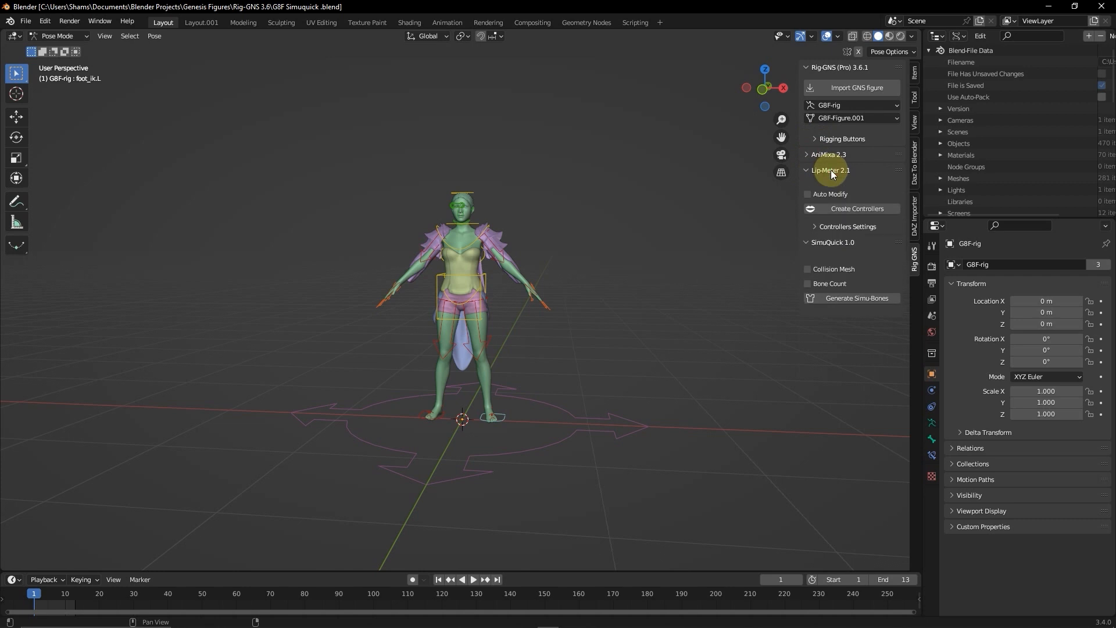
left_click(829, 170)
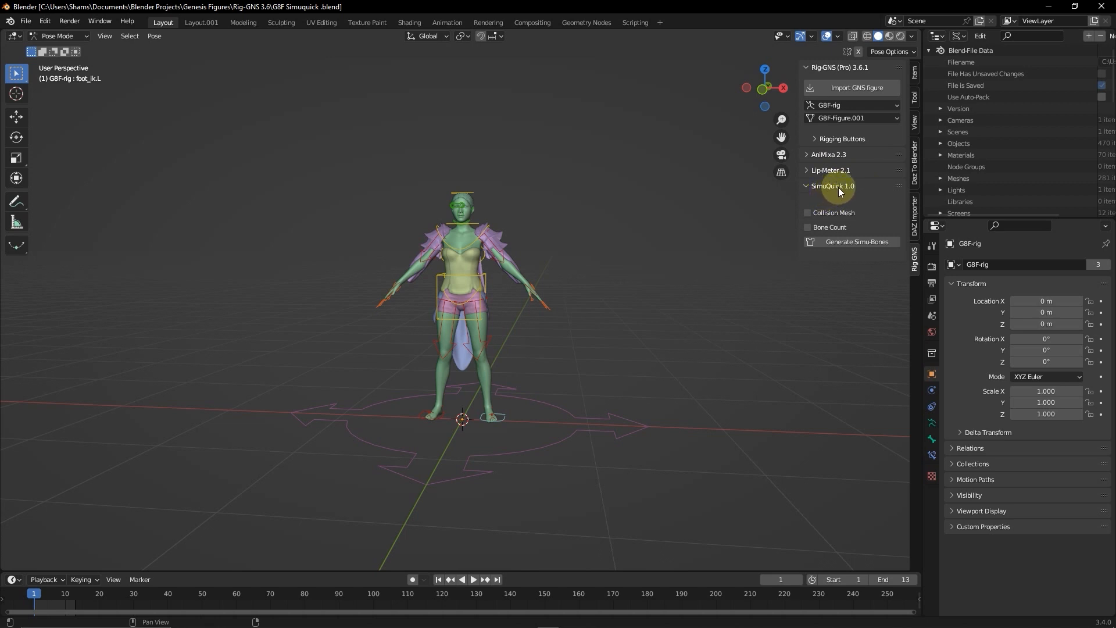
left_click(832, 186)
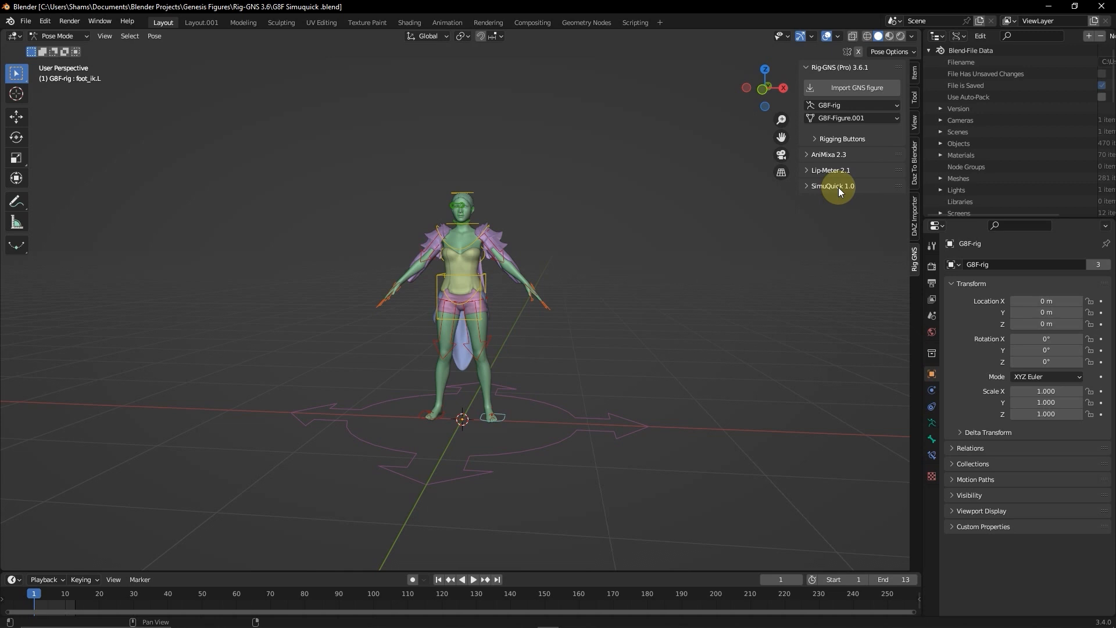
mouse_move(456, 299)
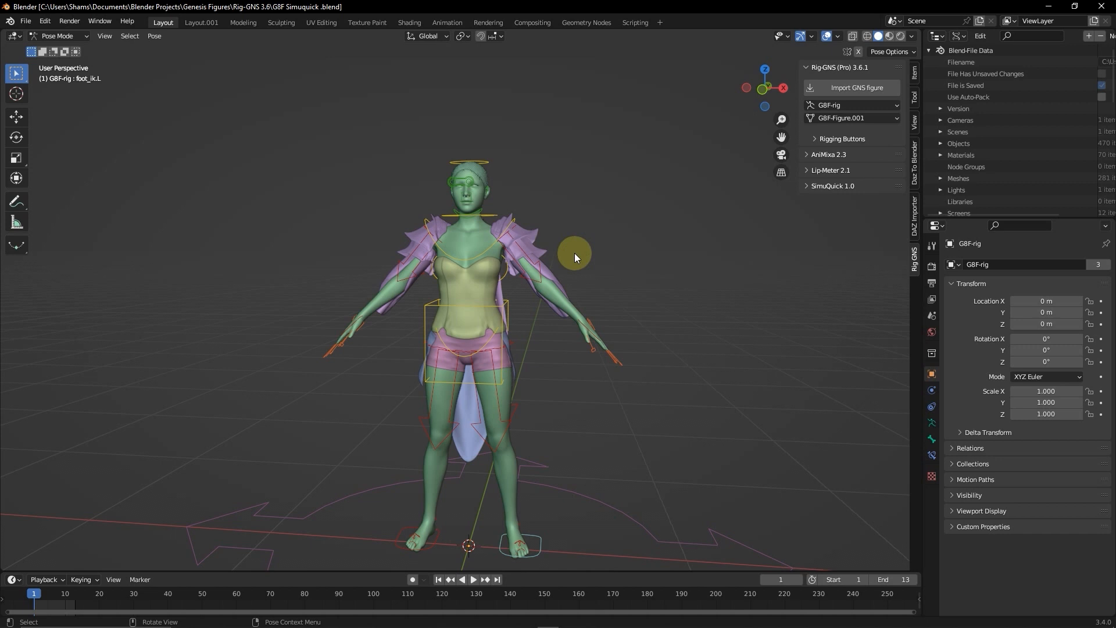
mouse_move(618, 251)
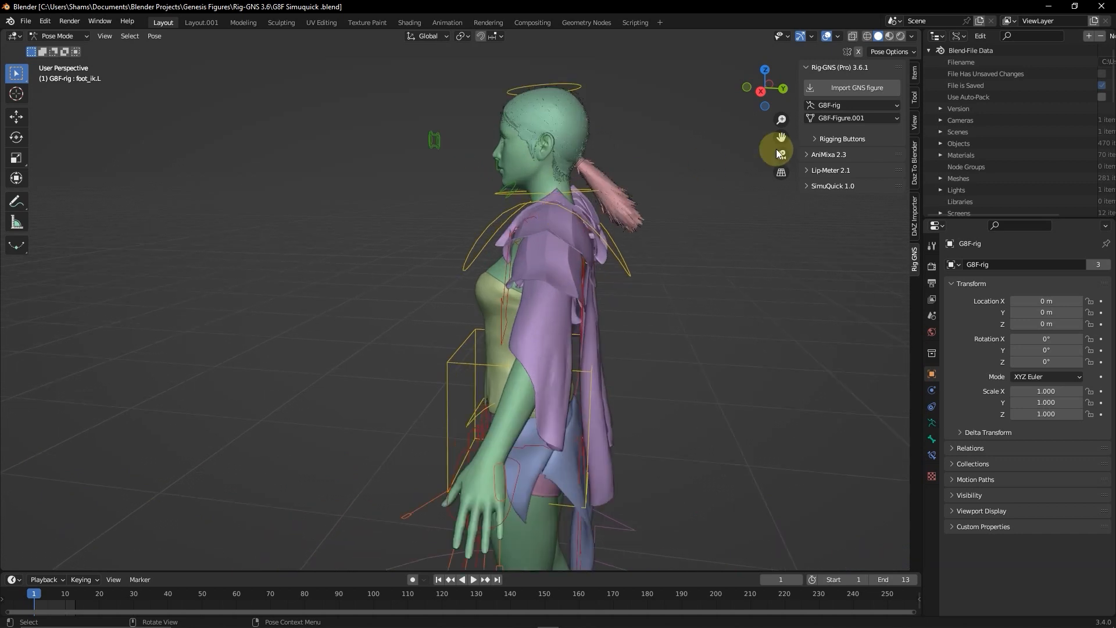
Step: Import the Fast Run (8).fbx Mixamo animation through the AniMixa panel
left_click(827, 154)
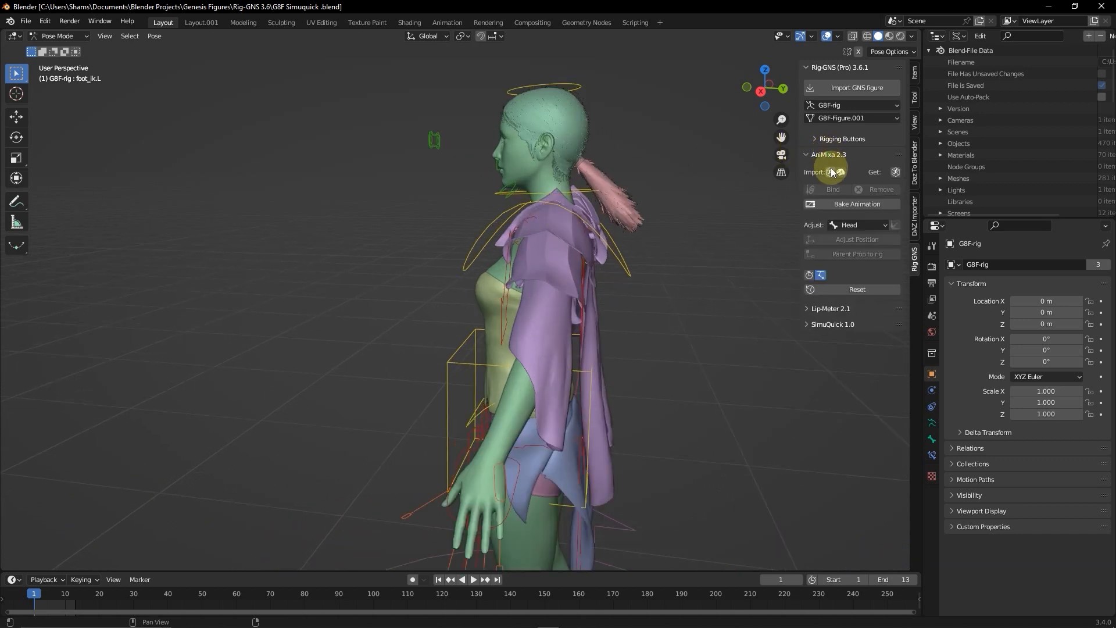
left_click(831, 171)
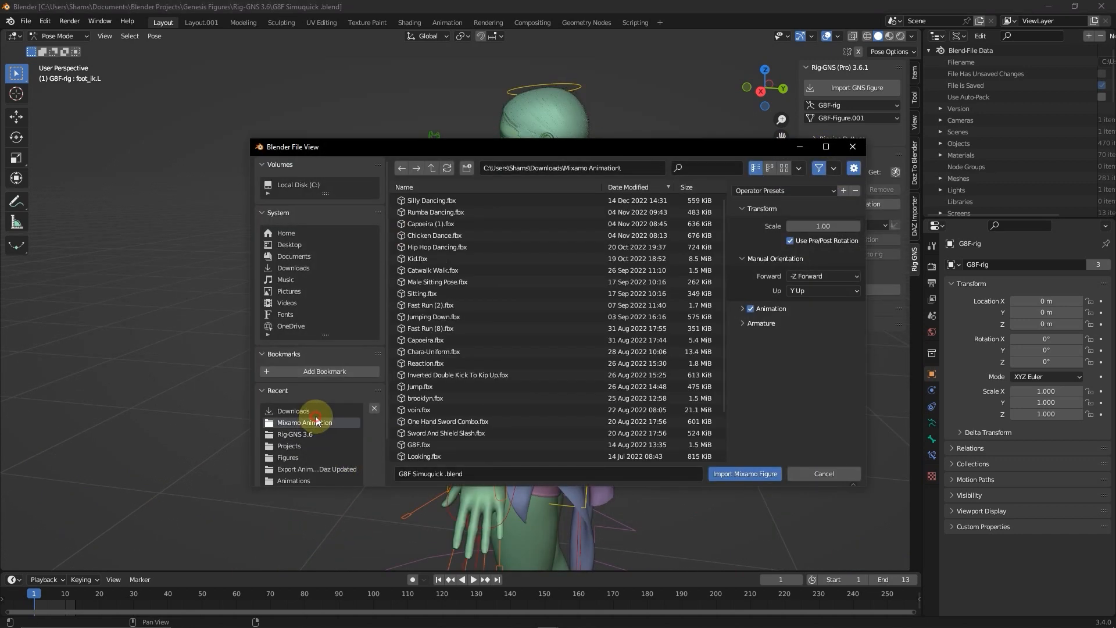
left_click(430, 328)
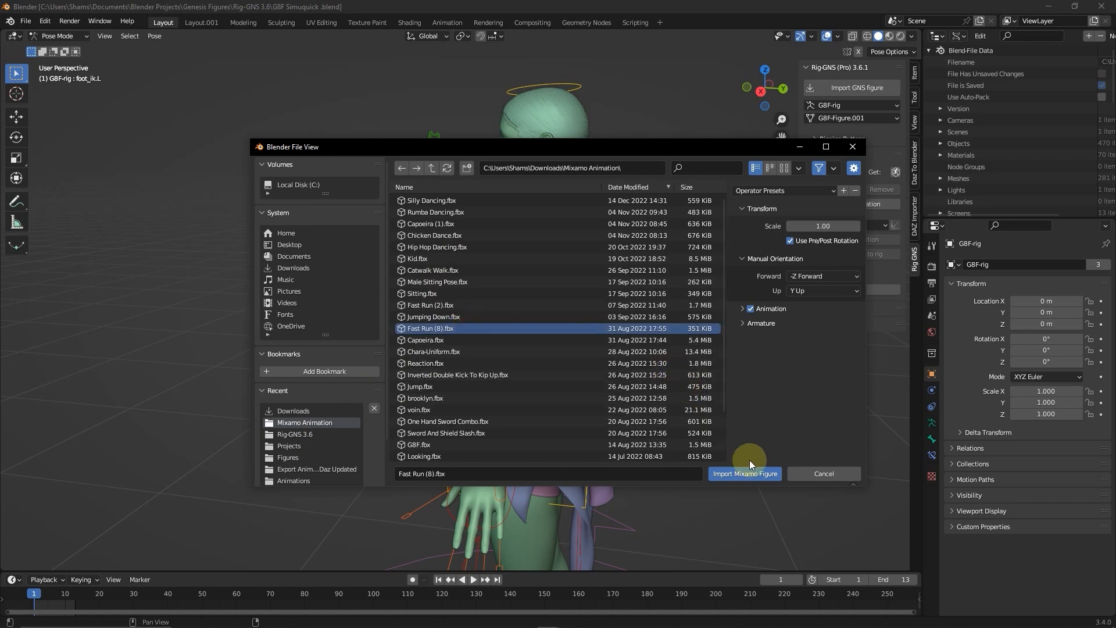
left_click(744, 473)
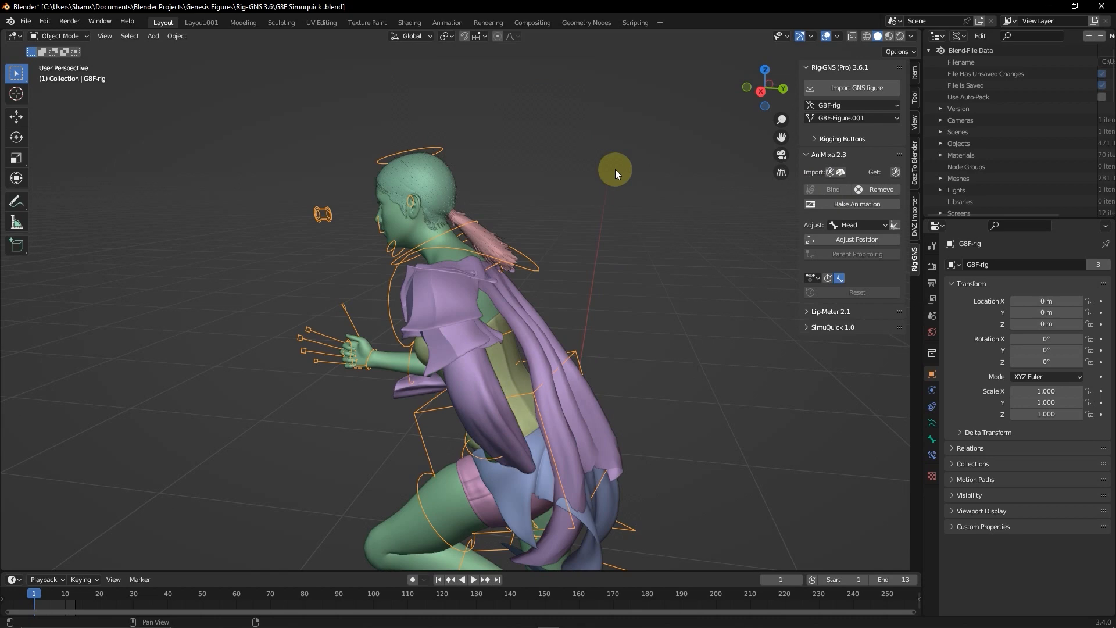
Step: Preview the fast run cycle, then stop playback and return to frame 1
left_click(472, 579)
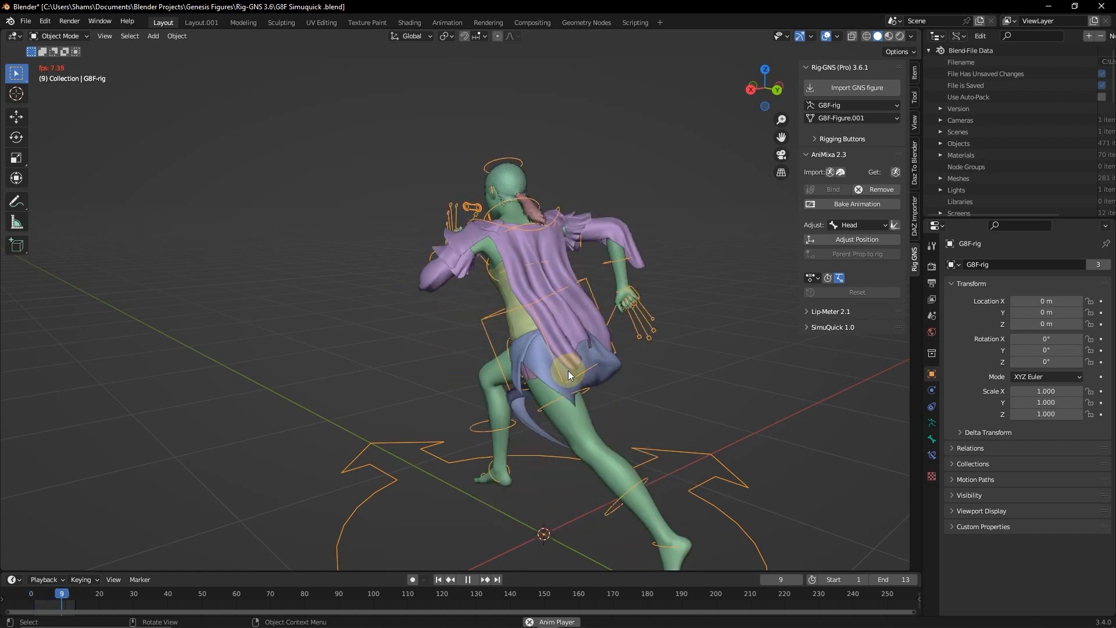
left_click(466, 579)
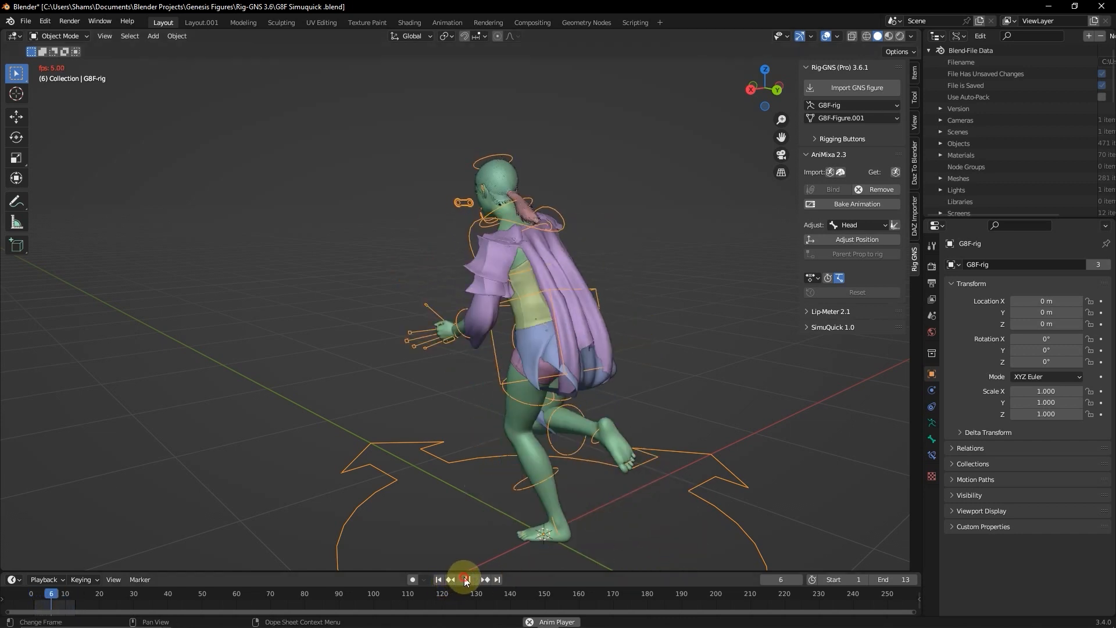
left_click(438, 579)
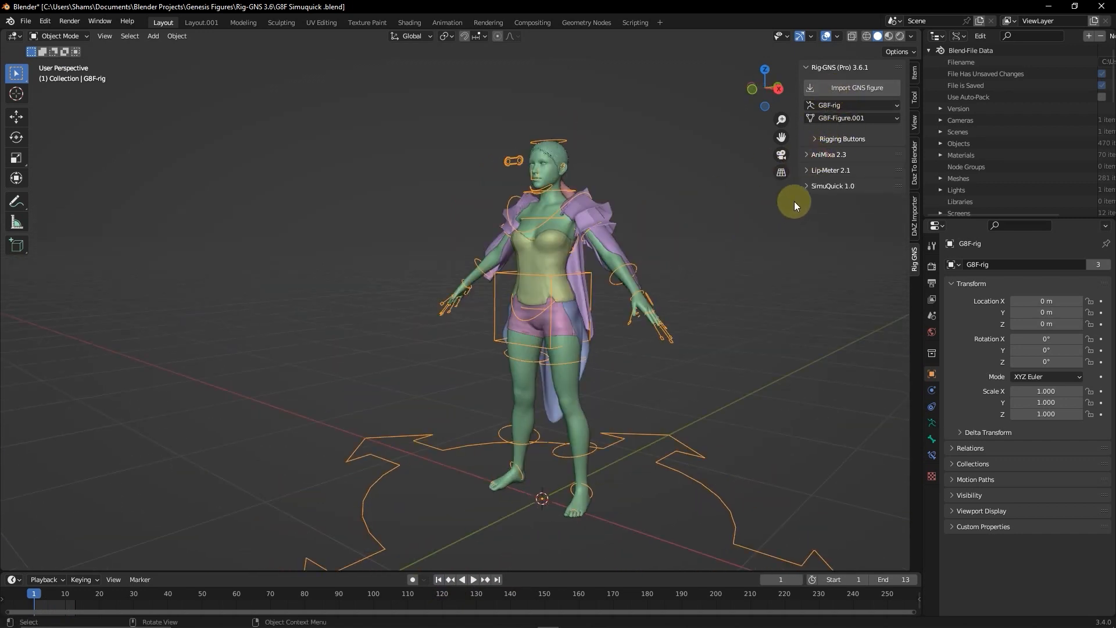
Step: Expand SimuQuick, select the tail.Shape ponytail and pick its vertices in Edit Mode
left_click(831, 186)
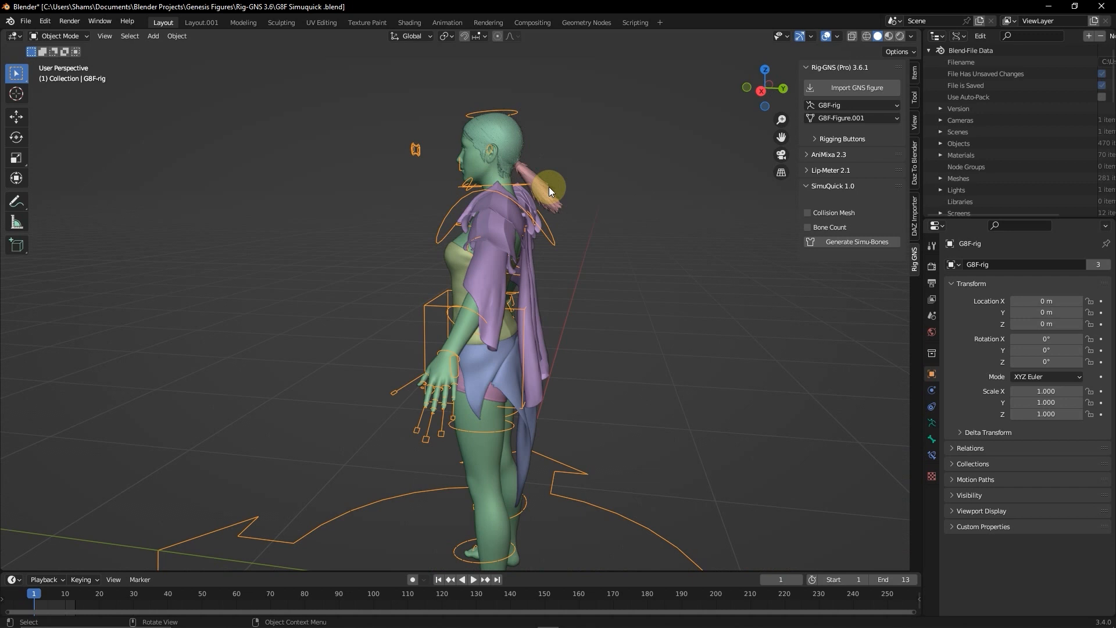
left_click(549, 181)
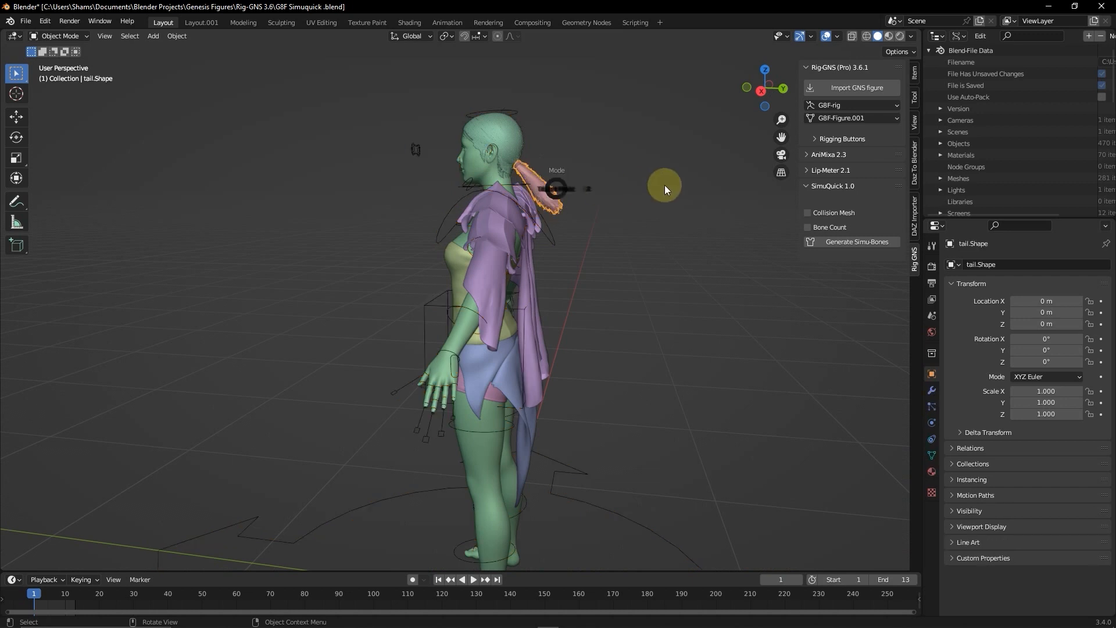
key("Tab")
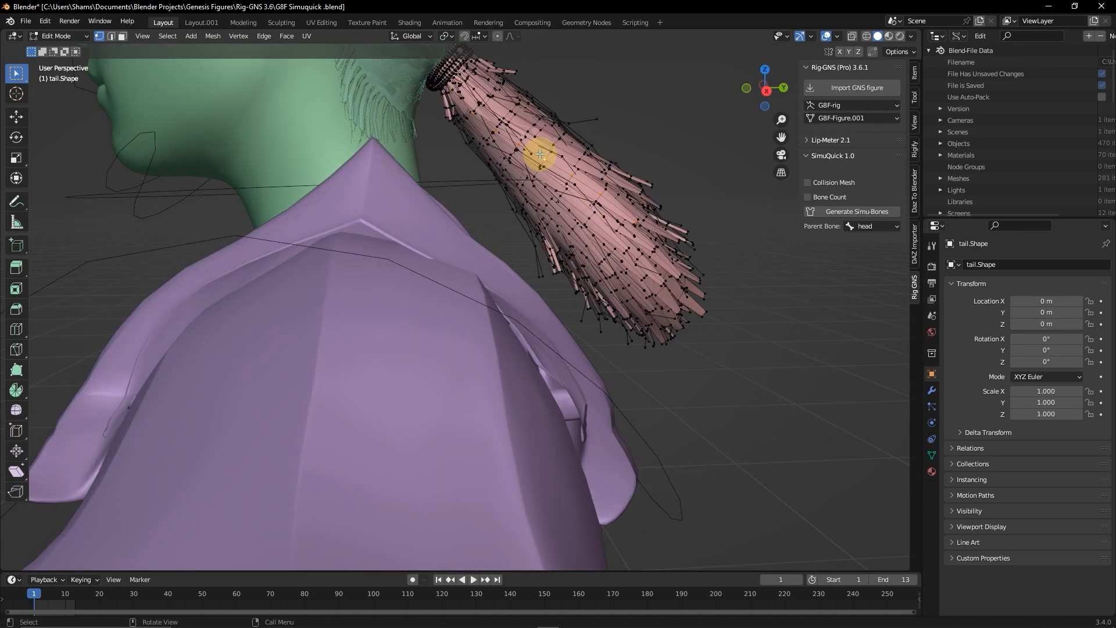
left_click(472, 112)
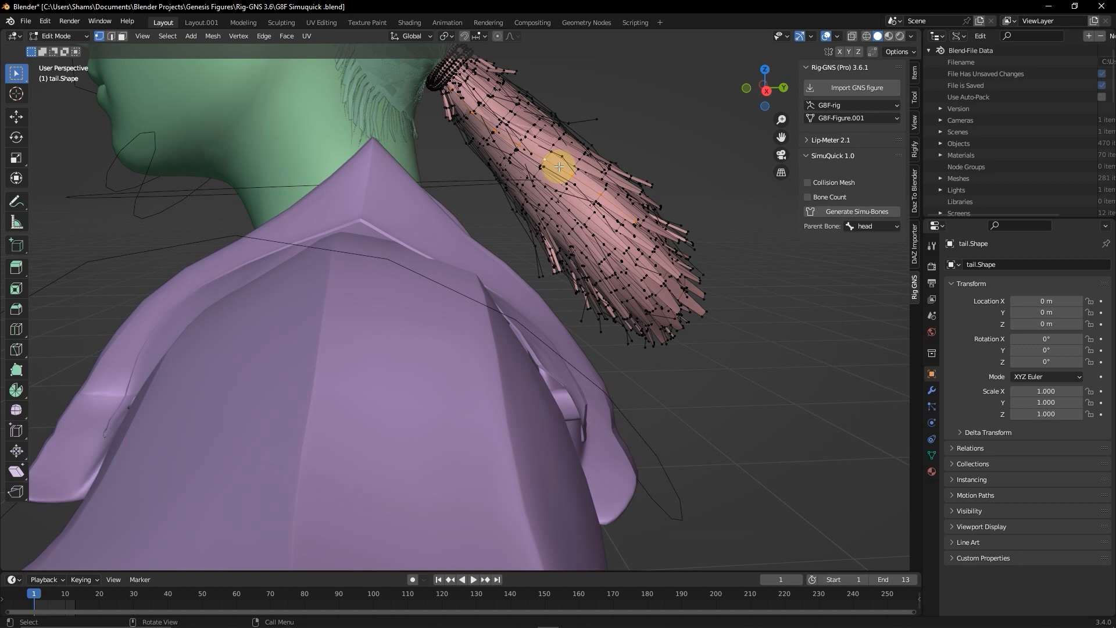
left_click(470, 101)
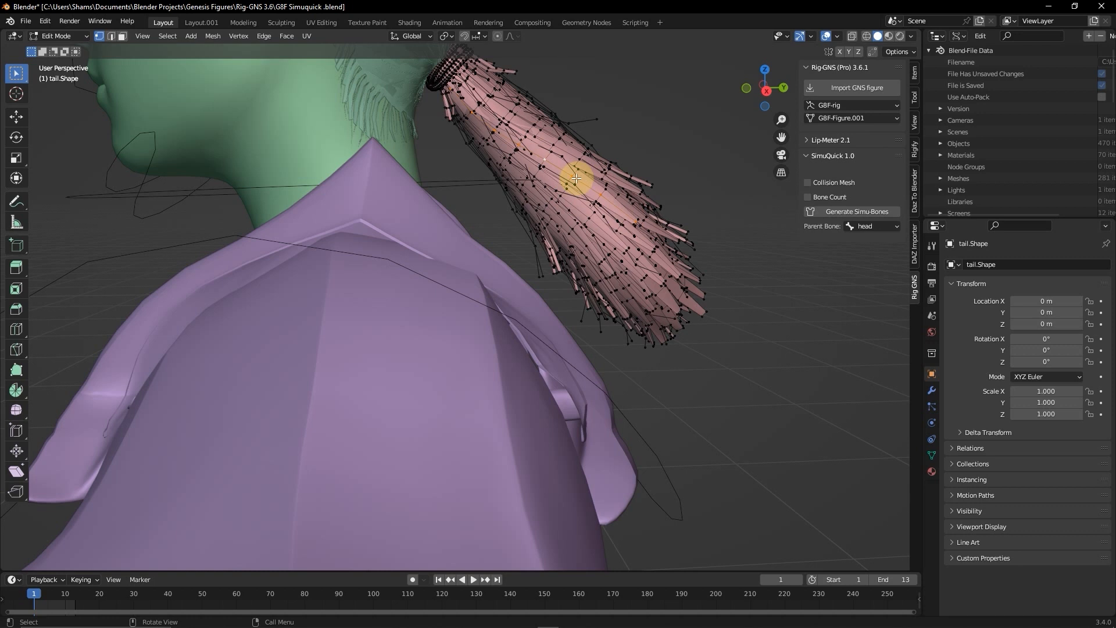
left_click(44, 21)
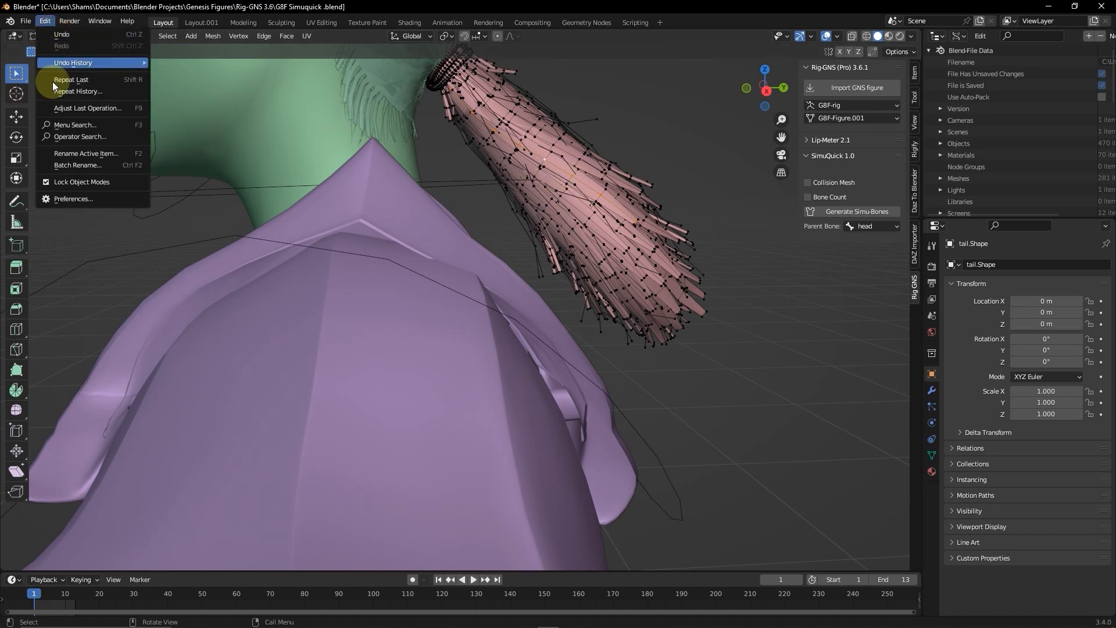
Step: Toggle Emulate 3 Button Mouse in the Input preferences
left_click(73, 199)
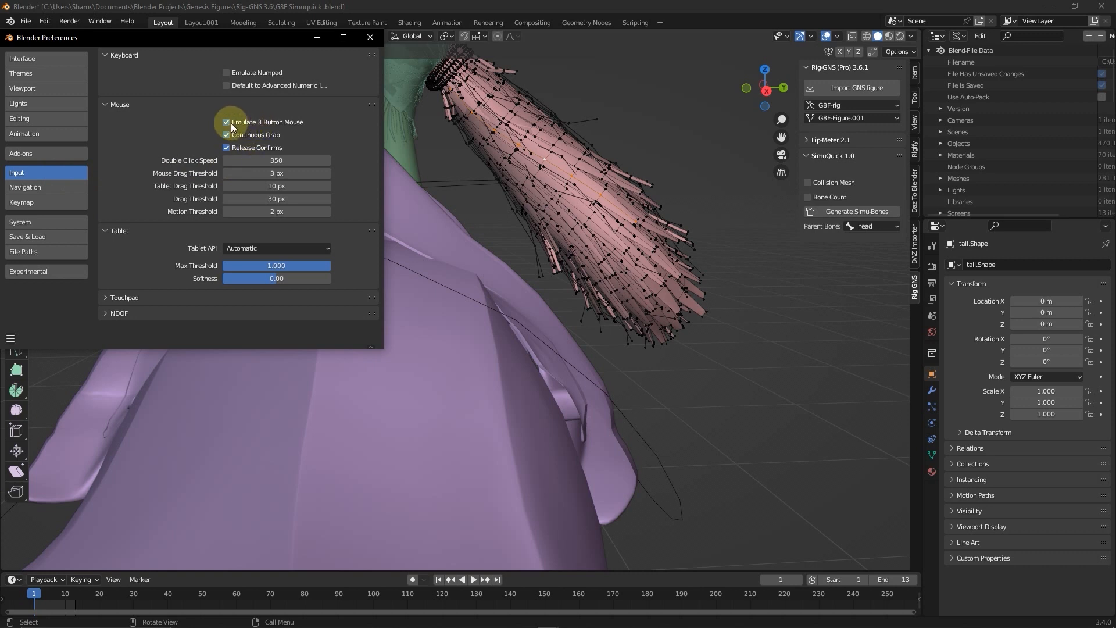
mouse_move(228, 123)
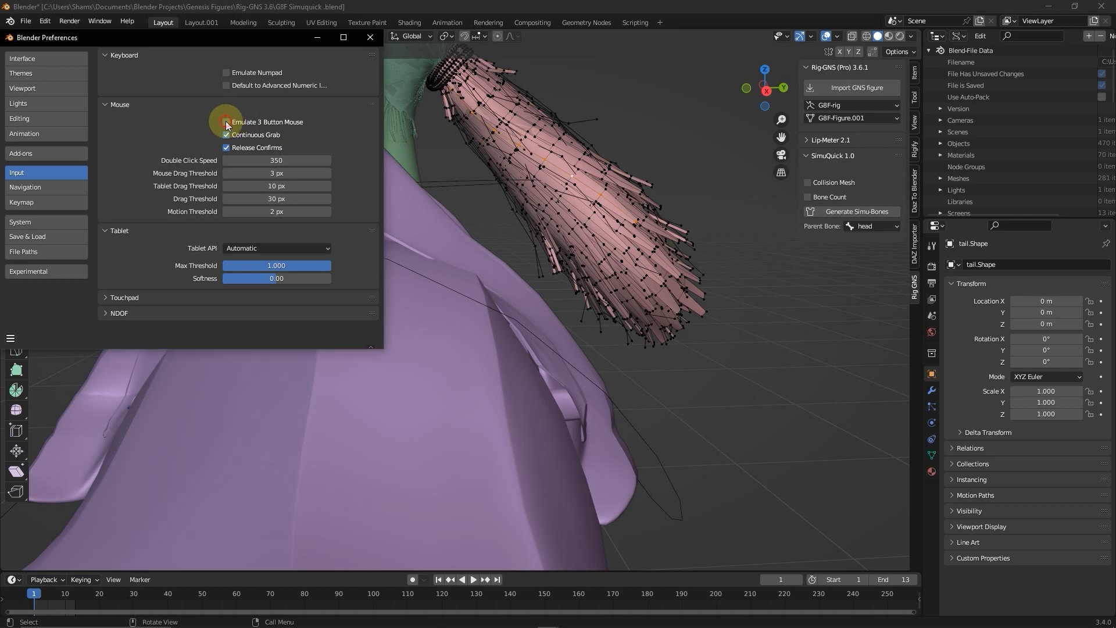
left_click(370, 37)
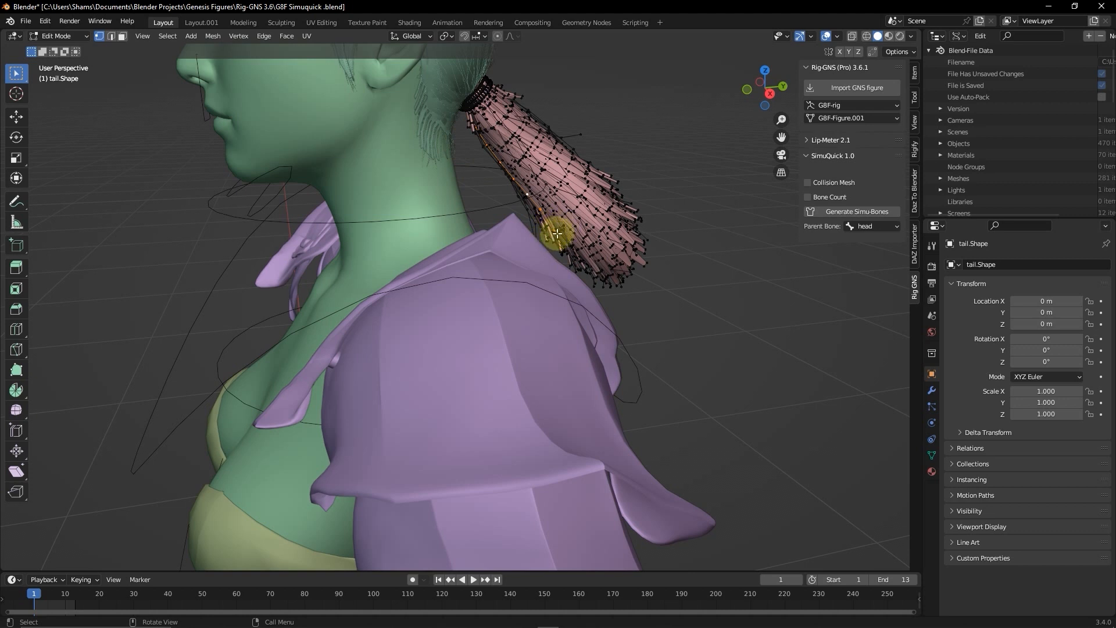
mouse_move(533, 159)
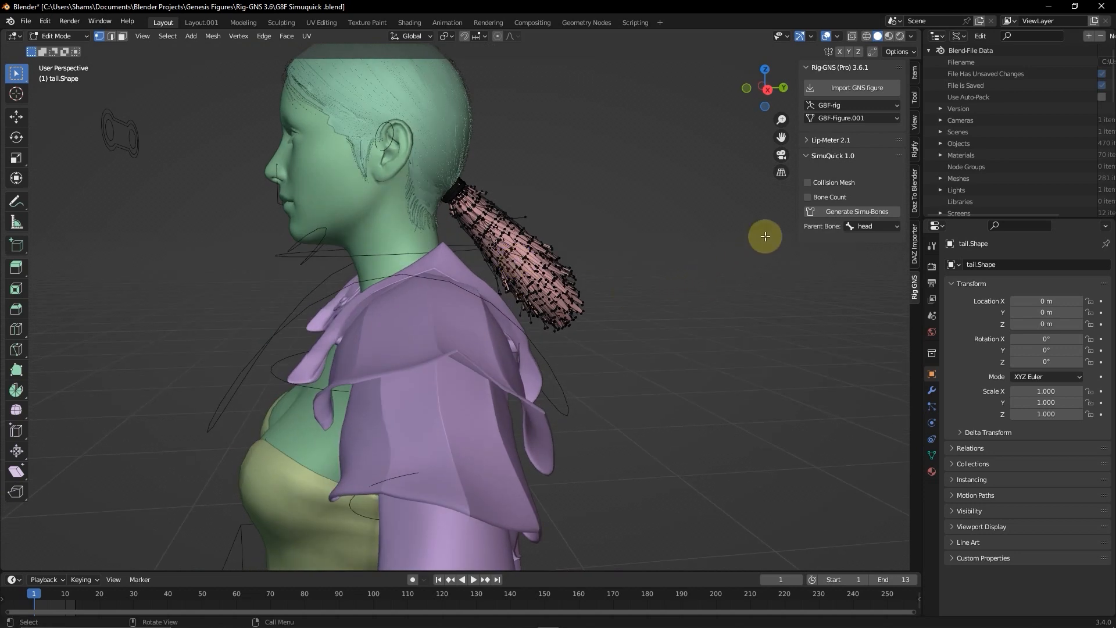
mouse_move(849, 212)
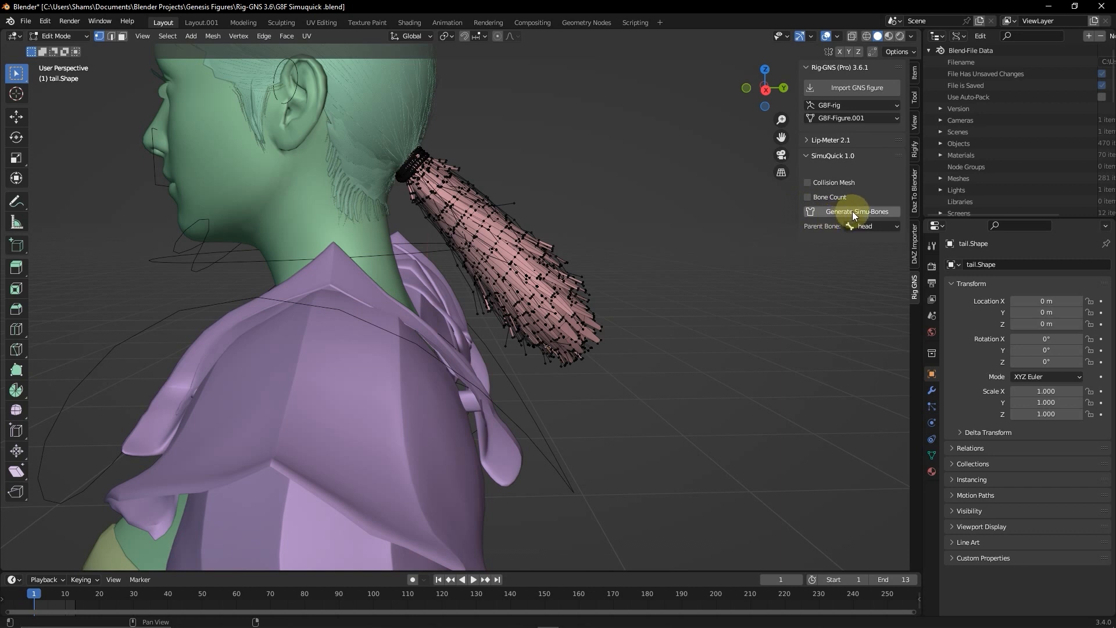
mouse_move(838, 184)
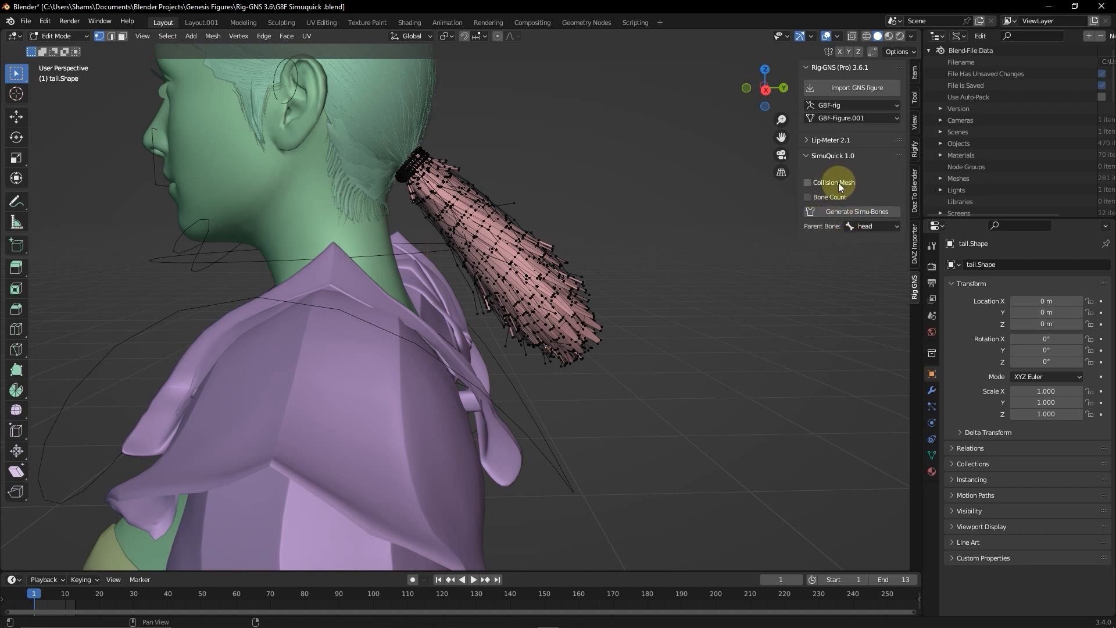
mouse_move(828, 197)
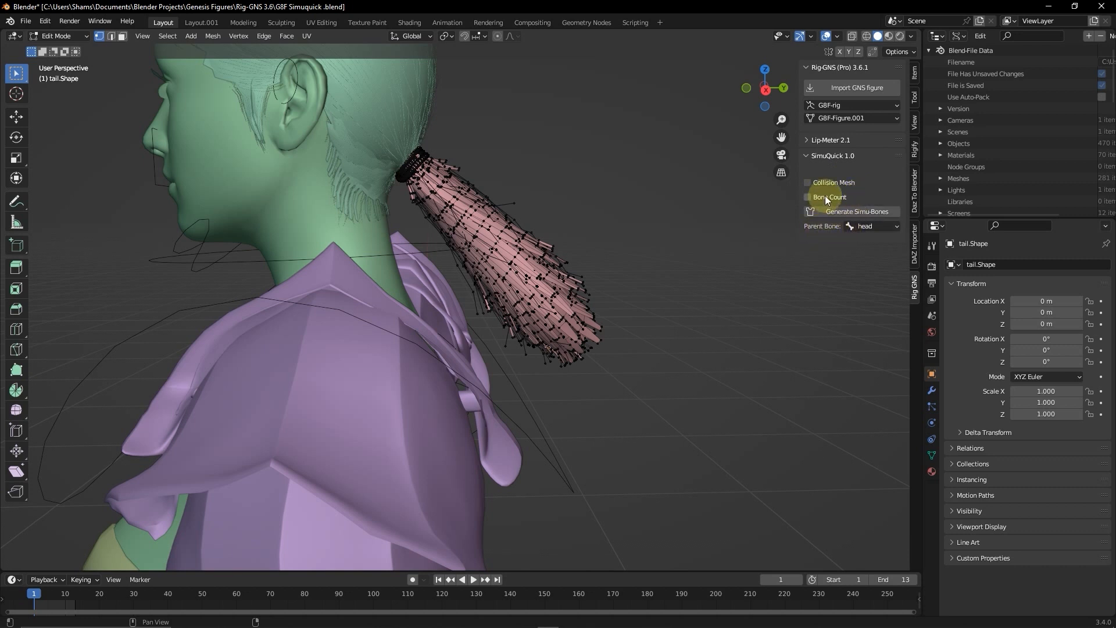
mouse_move(825, 182)
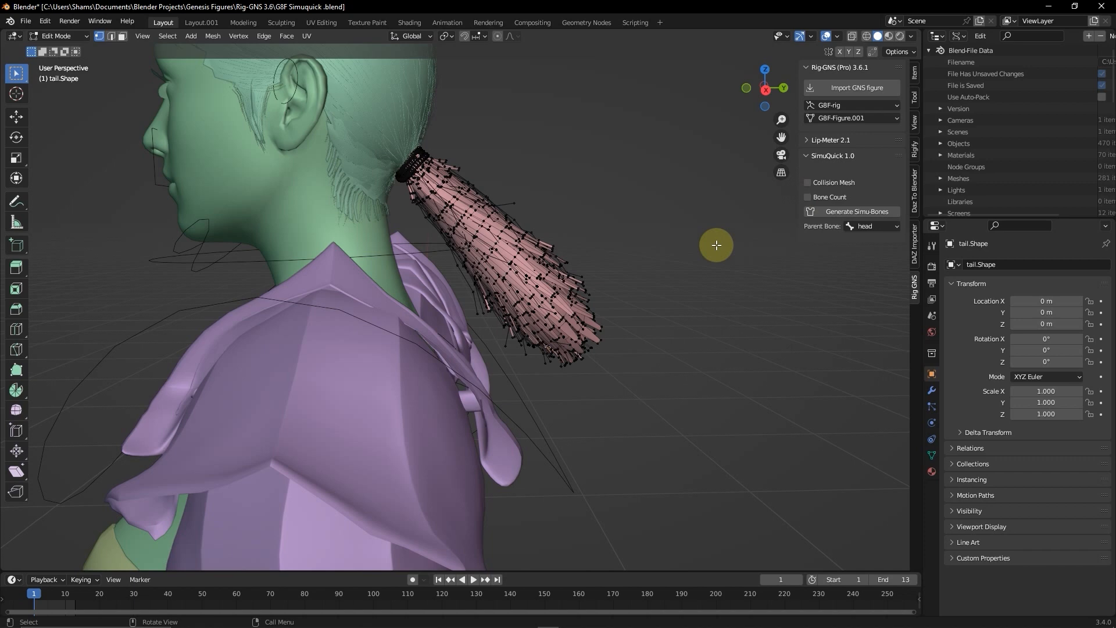
mouse_move(466, 234)
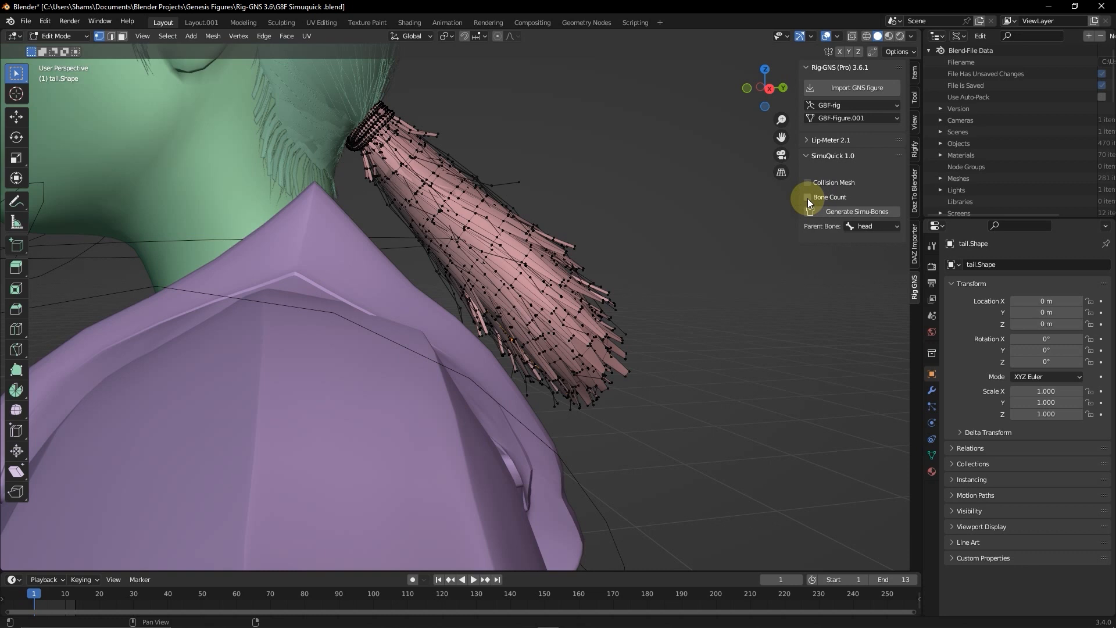
Step: Enable the simu-bone count setting and dismiss the existing vertex-group warning
left_click(808, 197)
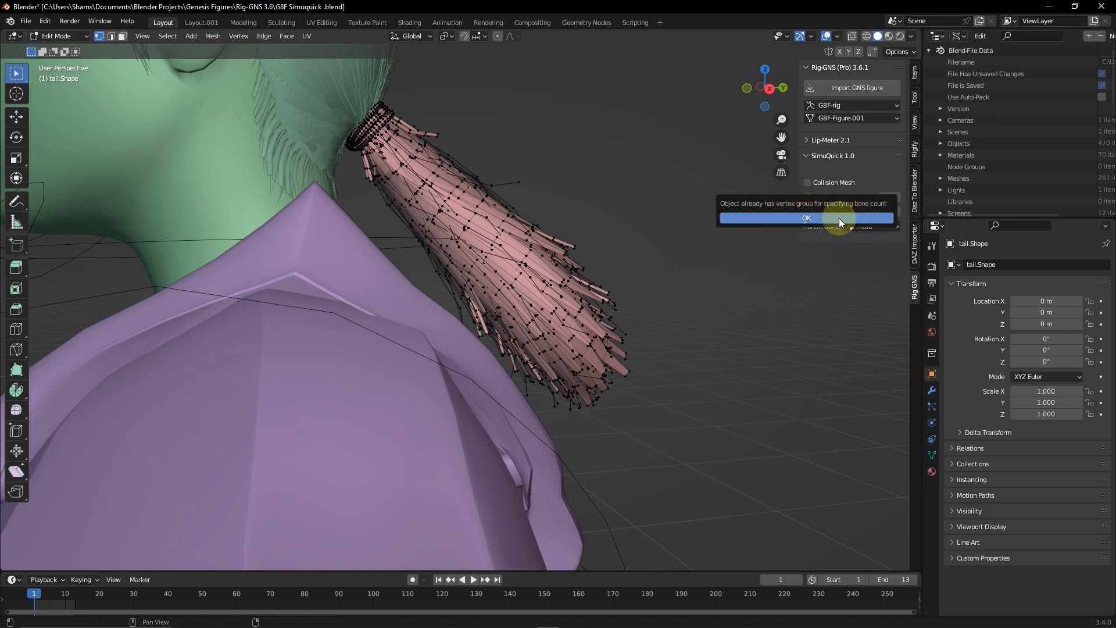
left_click(806, 218)
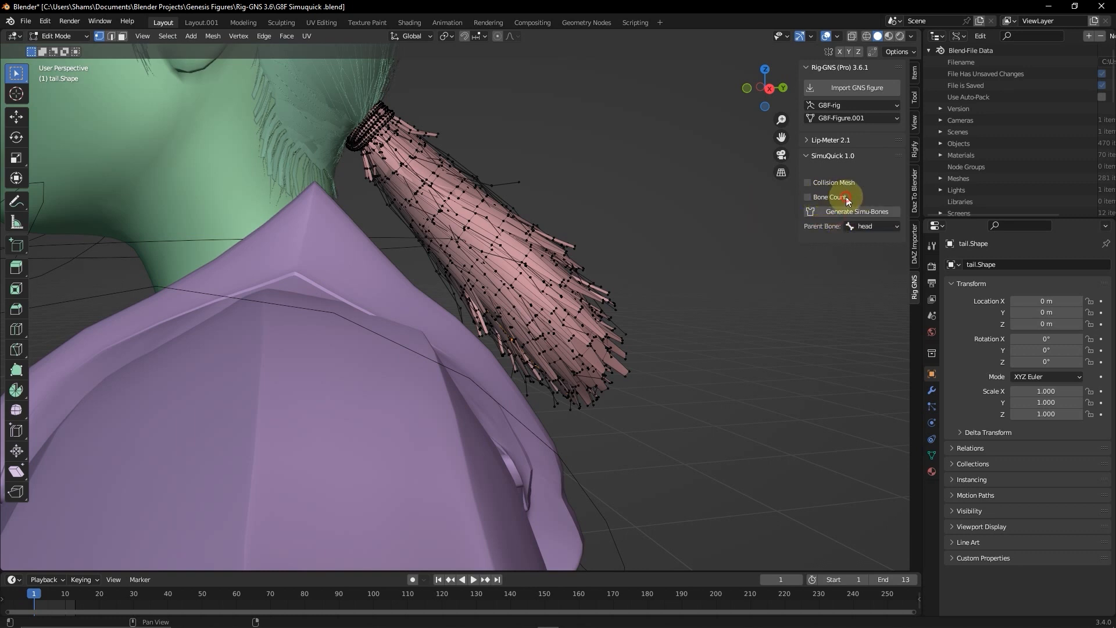
mouse_move(847, 197)
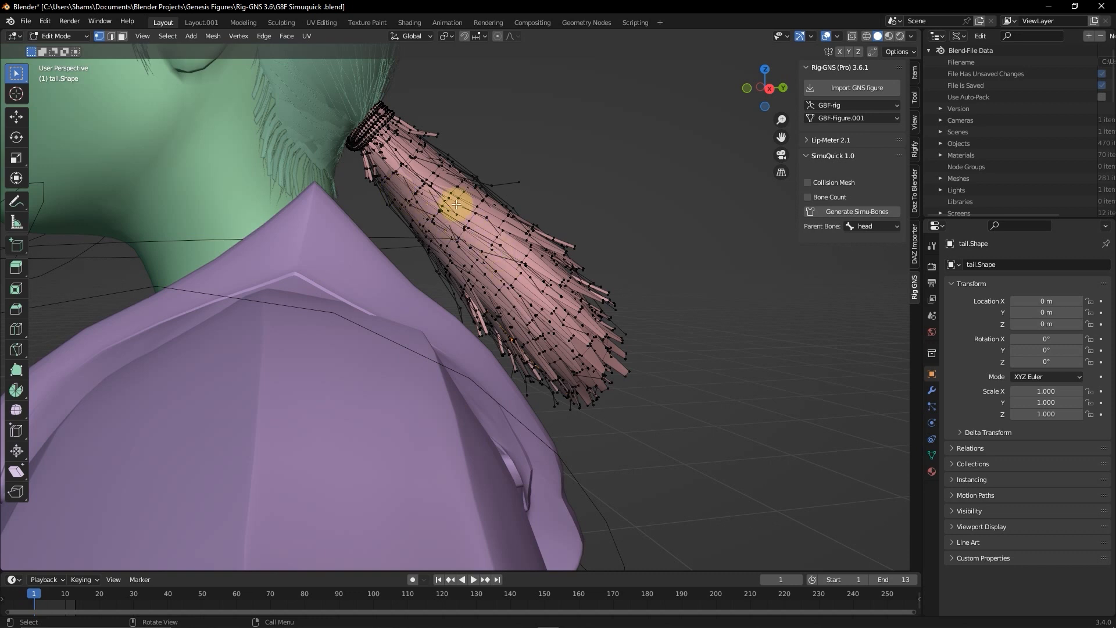
mouse_move(476, 201)
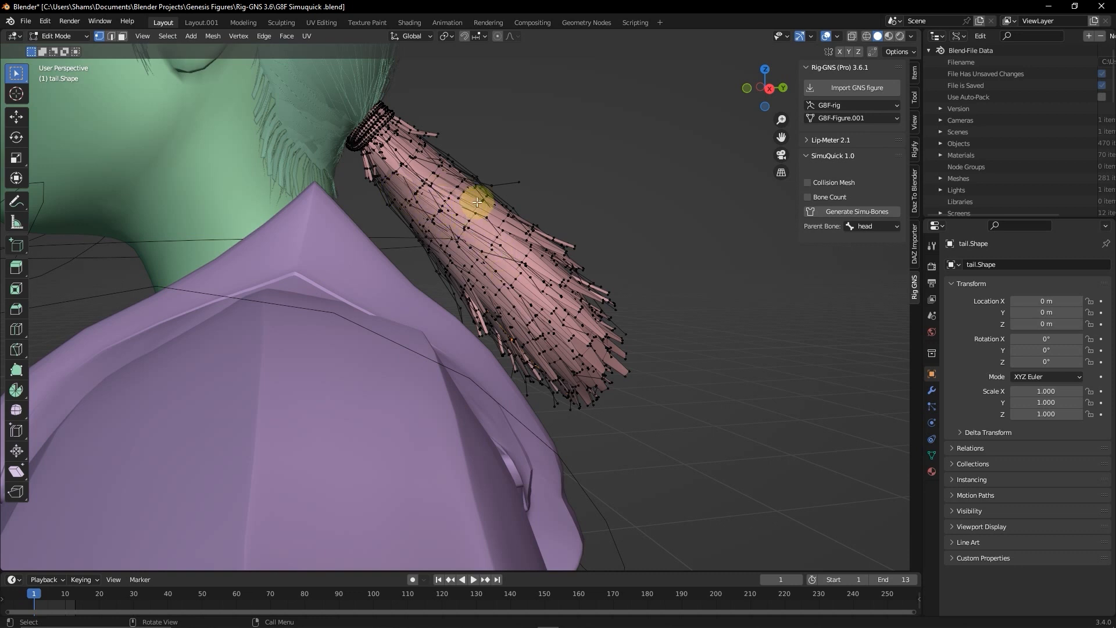
Step: Switch to Weight Paint mode and sample the hip_2 weights on the ponytail
left_click(56, 36)
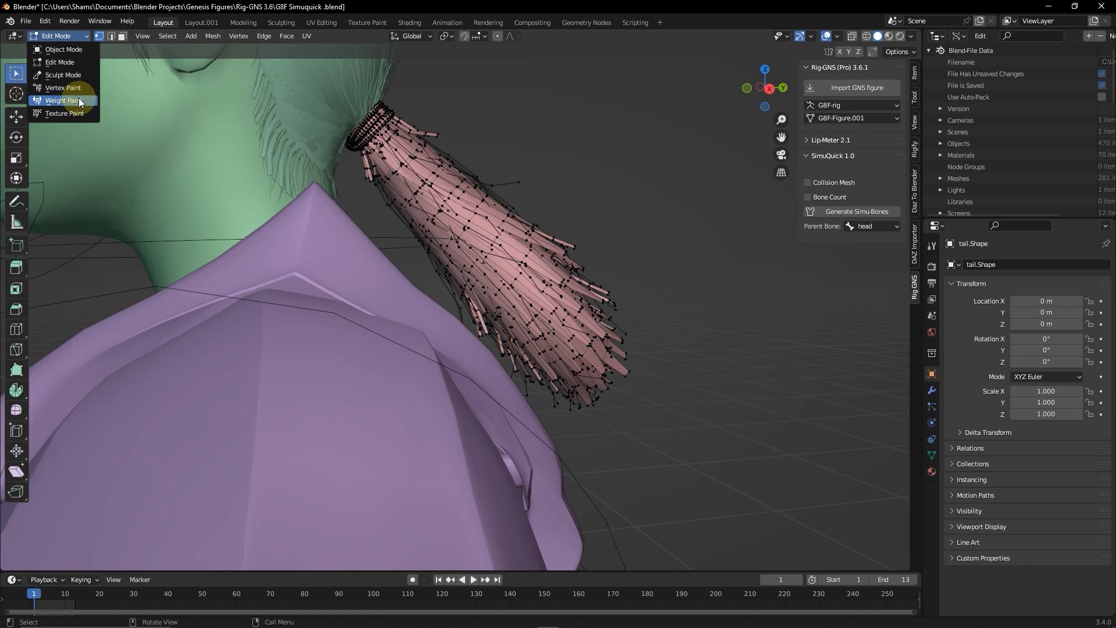
left_click(63, 100)
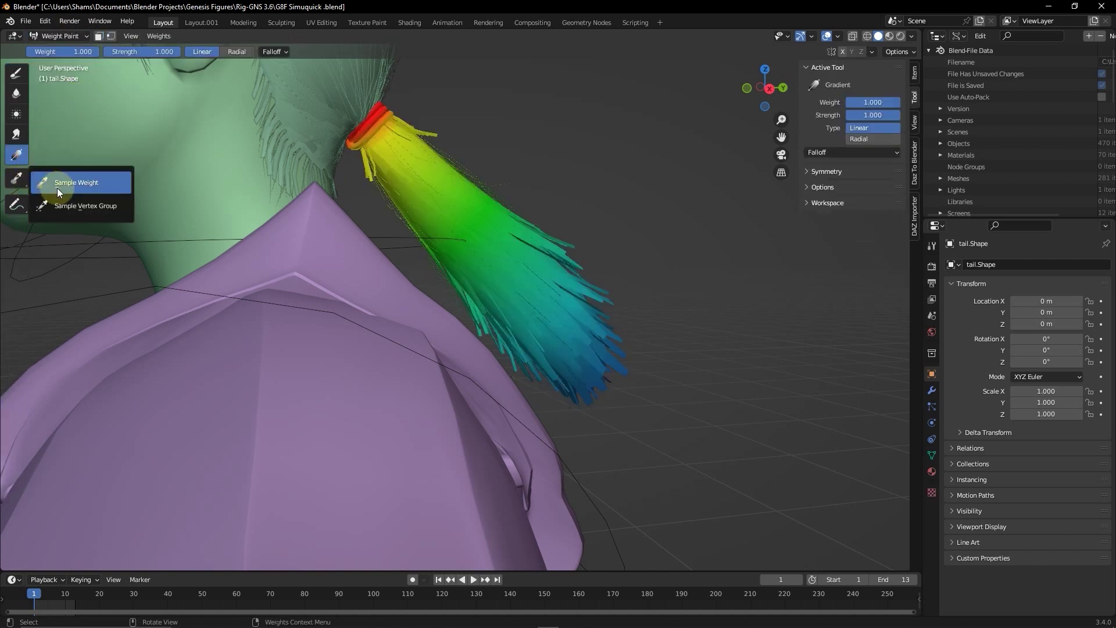
left_click(86, 205)
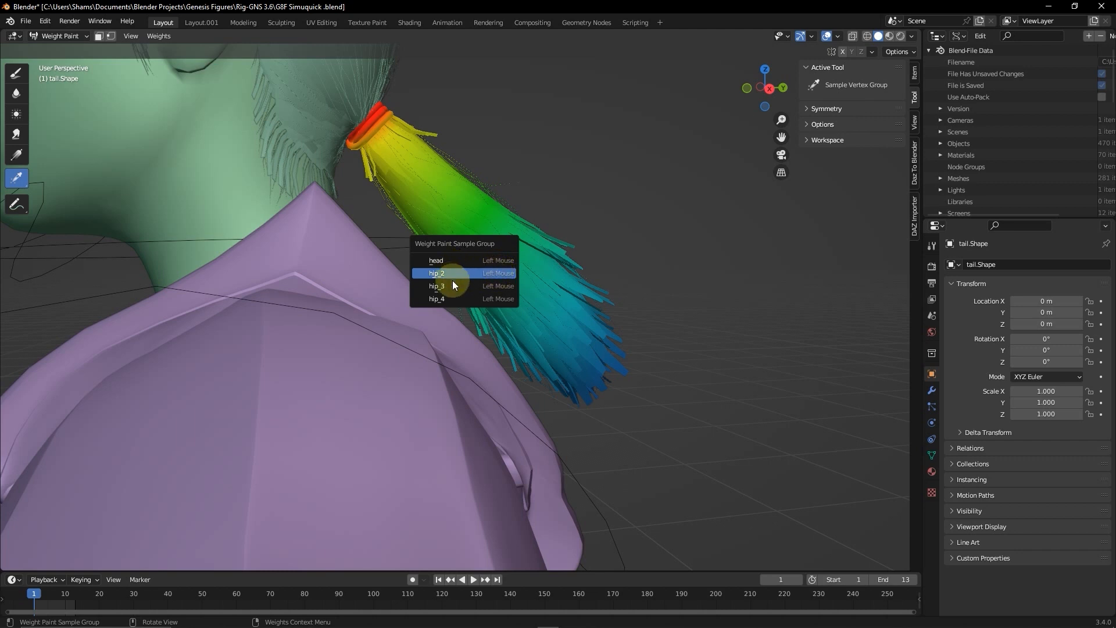
mouse_move(454, 278)
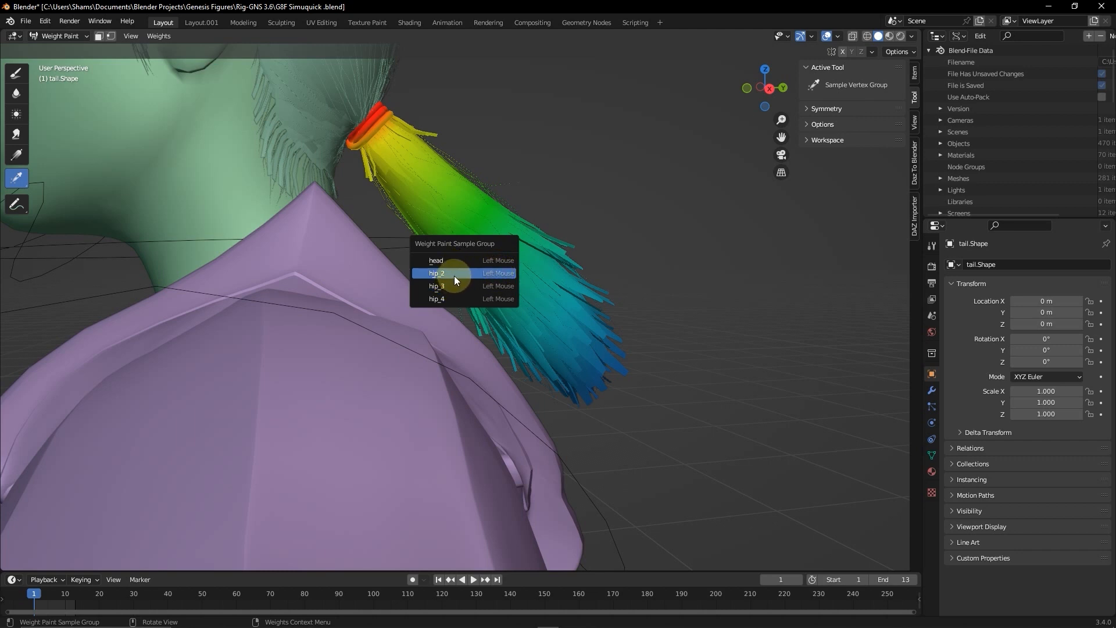
left_click(435, 273)
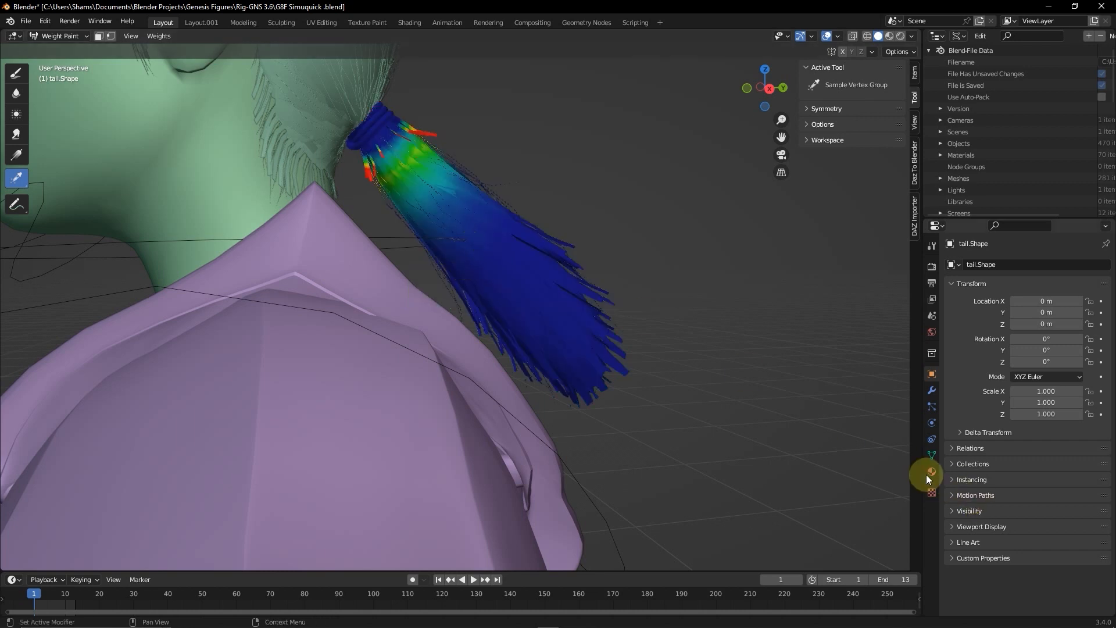
Step: Cycle through the hip_2 to hip_5 vertex groups, then return to Edit Mode
left_click(930, 456)
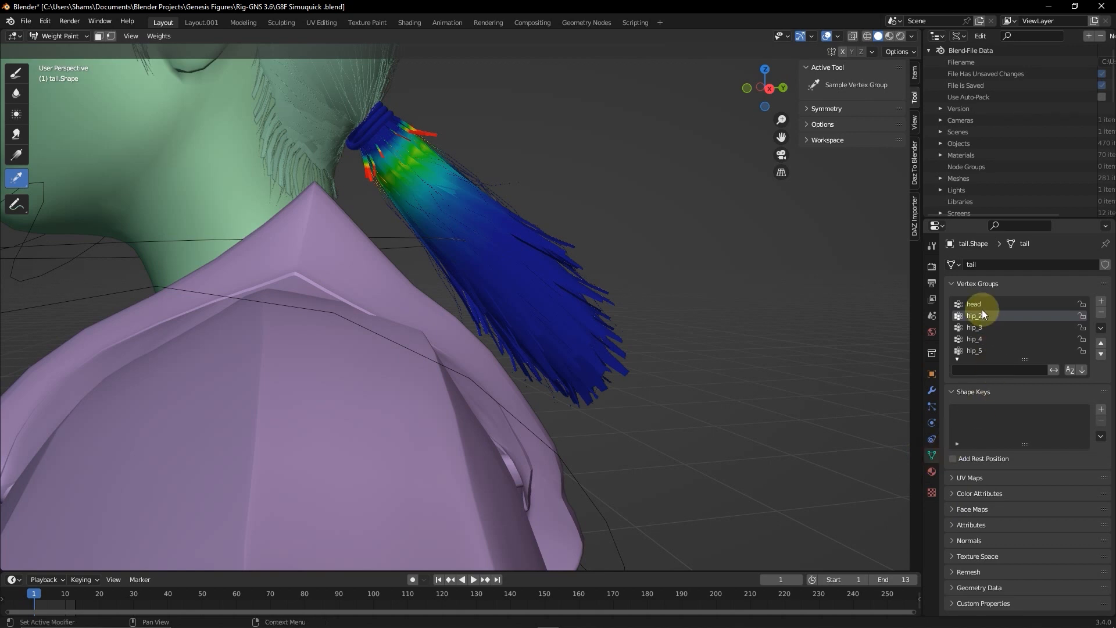
left_click(976, 350)
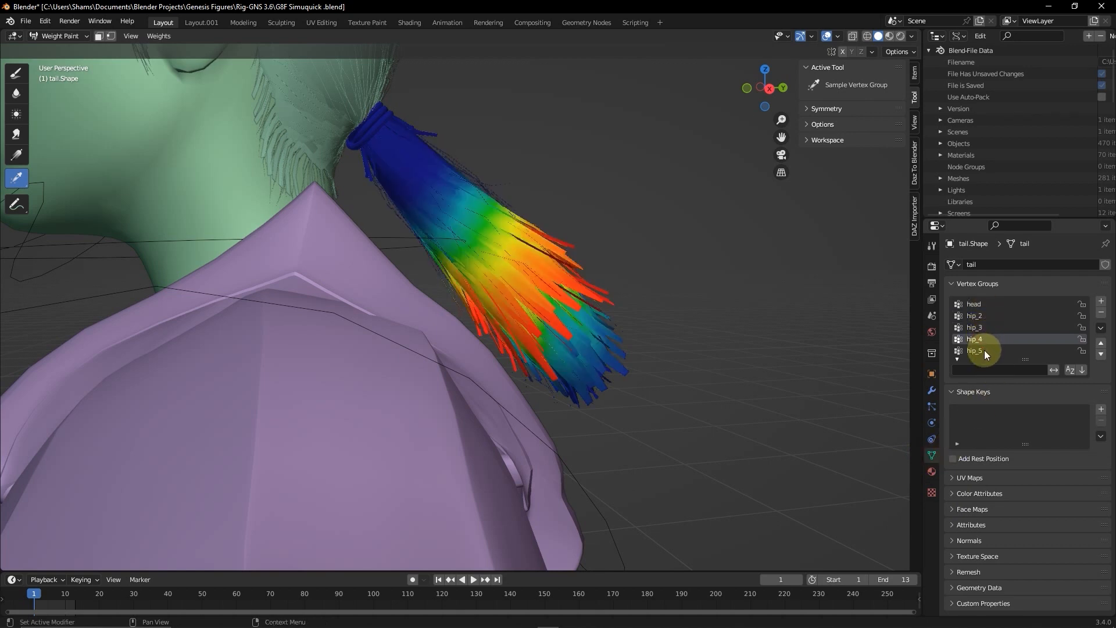
left_click(975, 316)
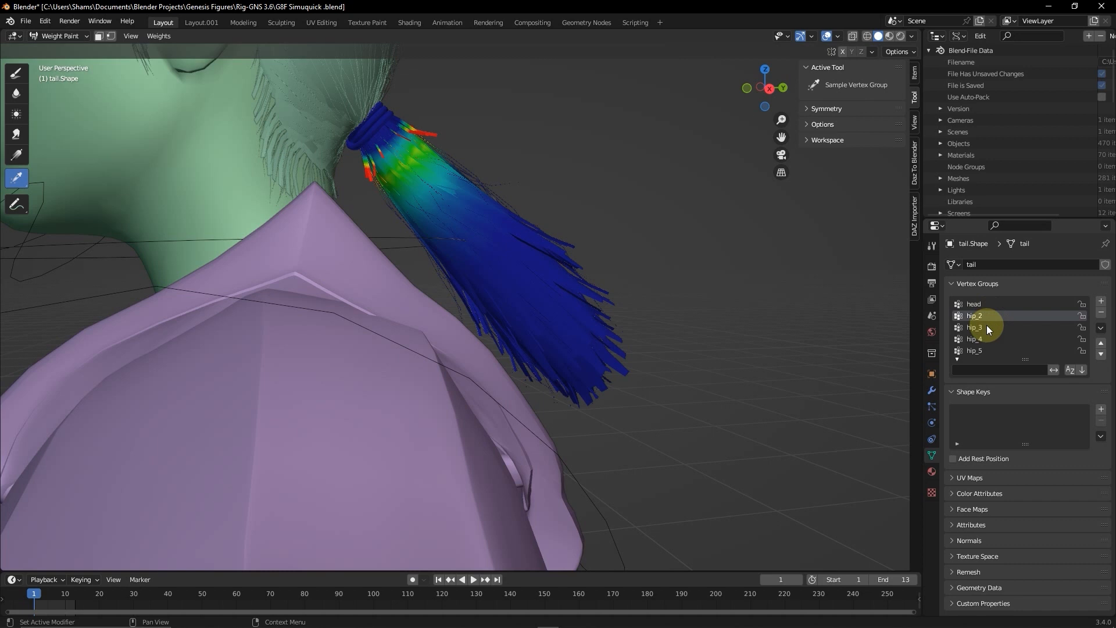
left_click(974, 350)
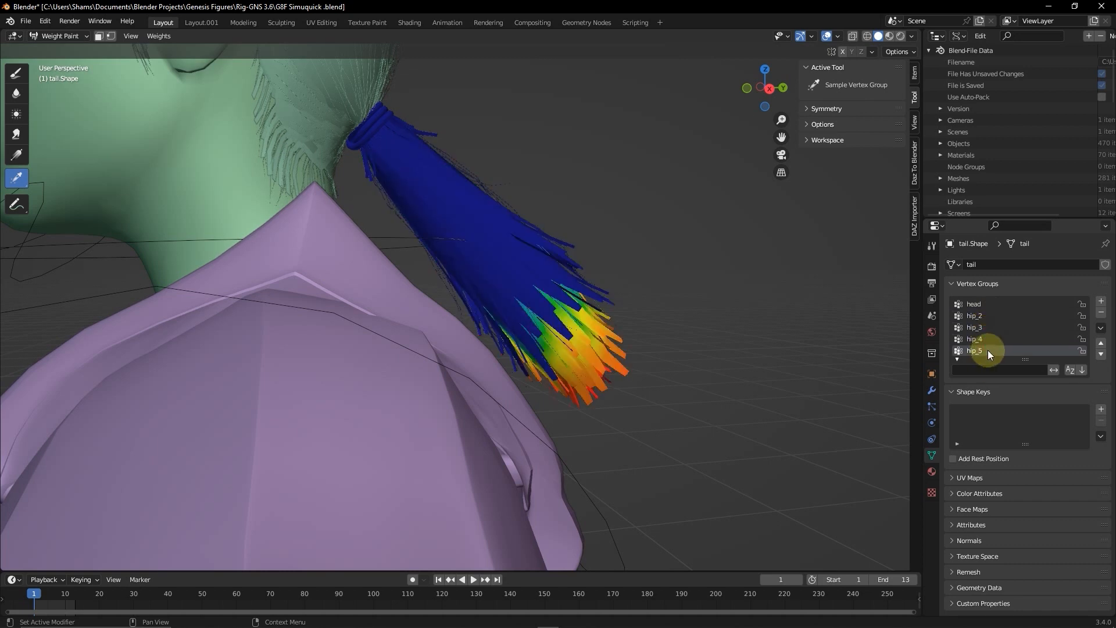
left_click(974, 315)
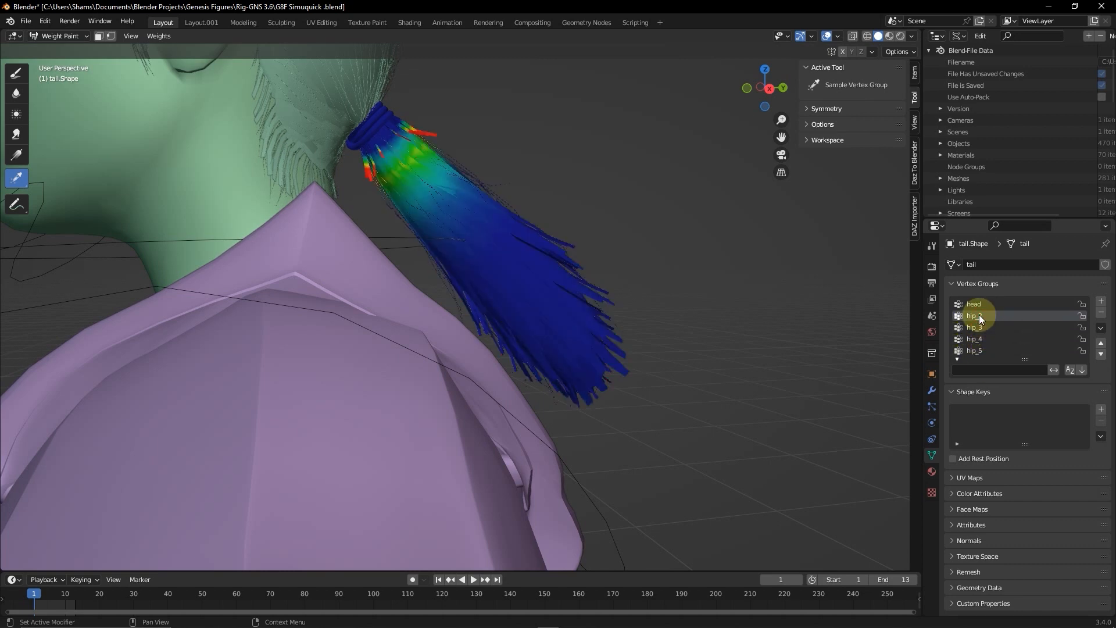
left_click(981, 315)
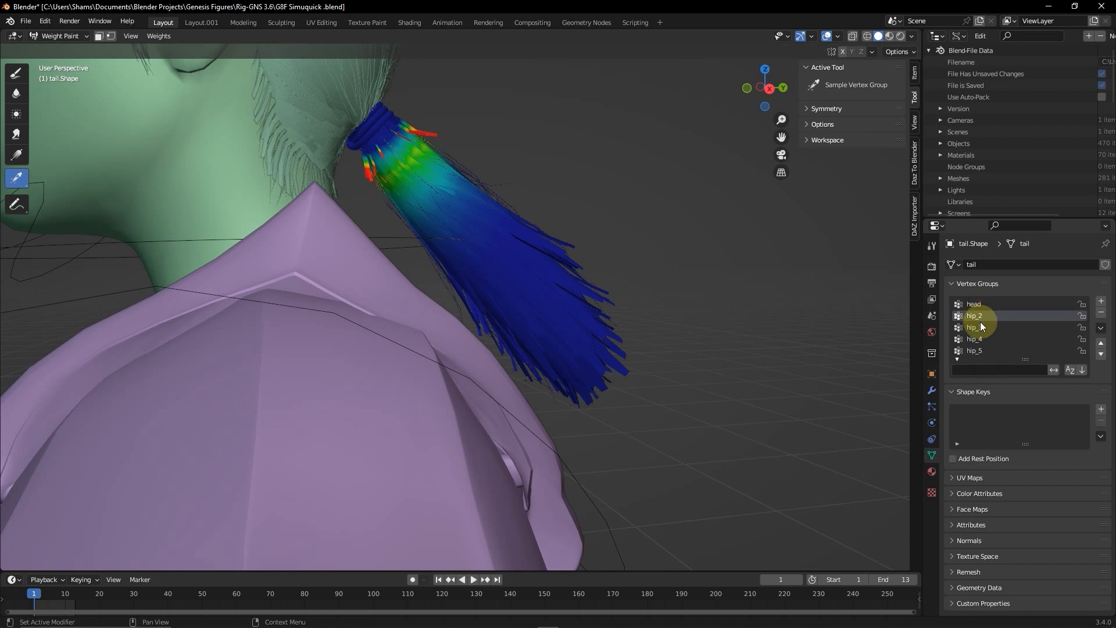
mouse_move(999, 328)
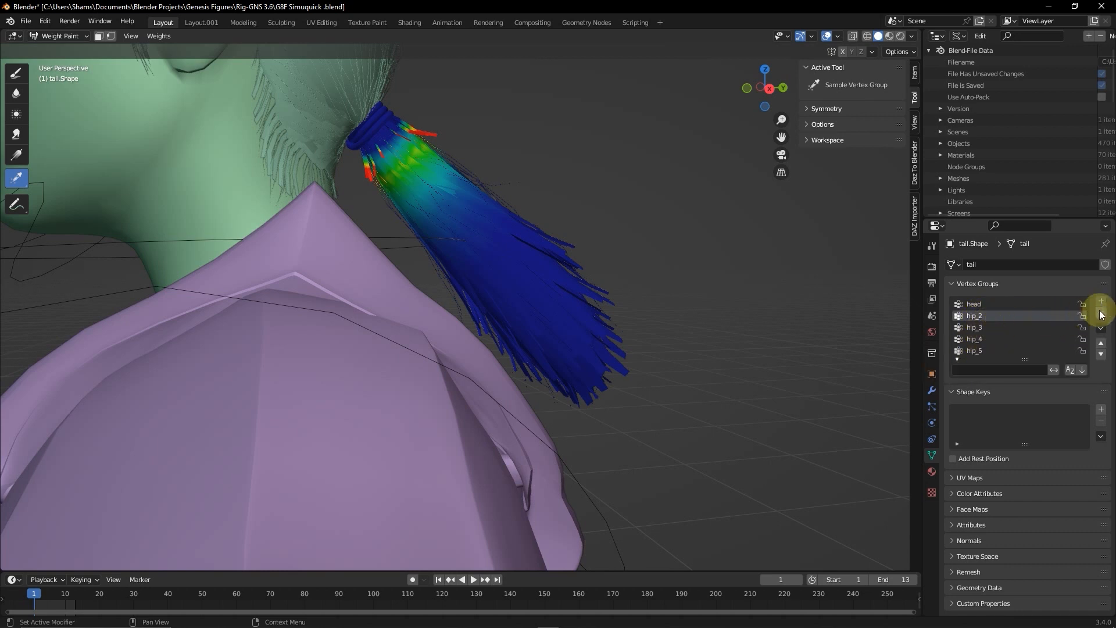
mouse_move(1037, 340)
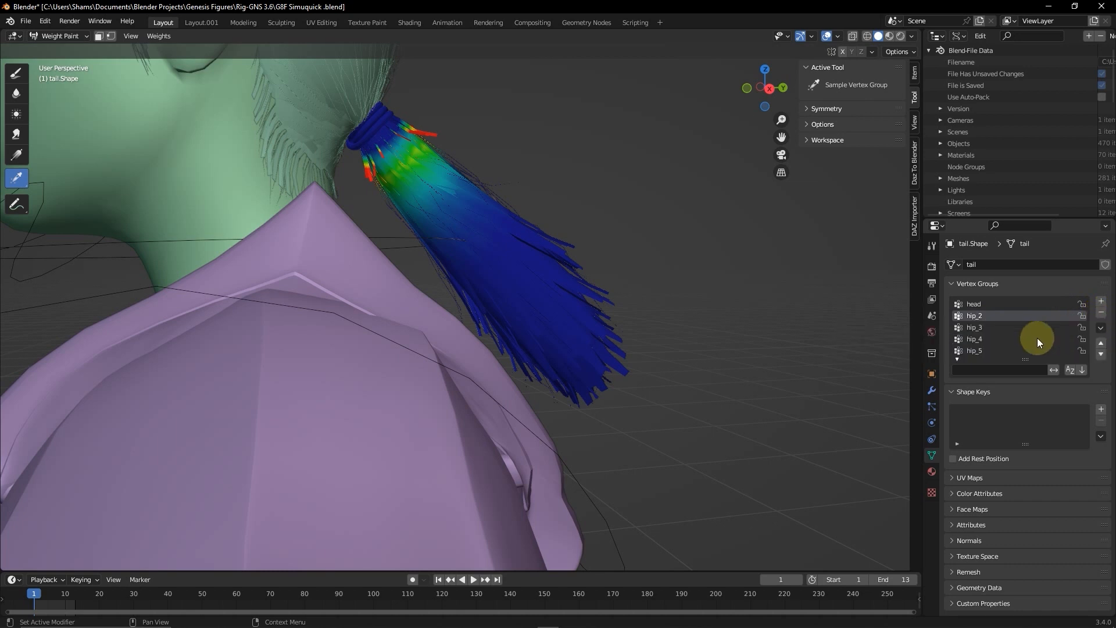
left_click(974, 327)
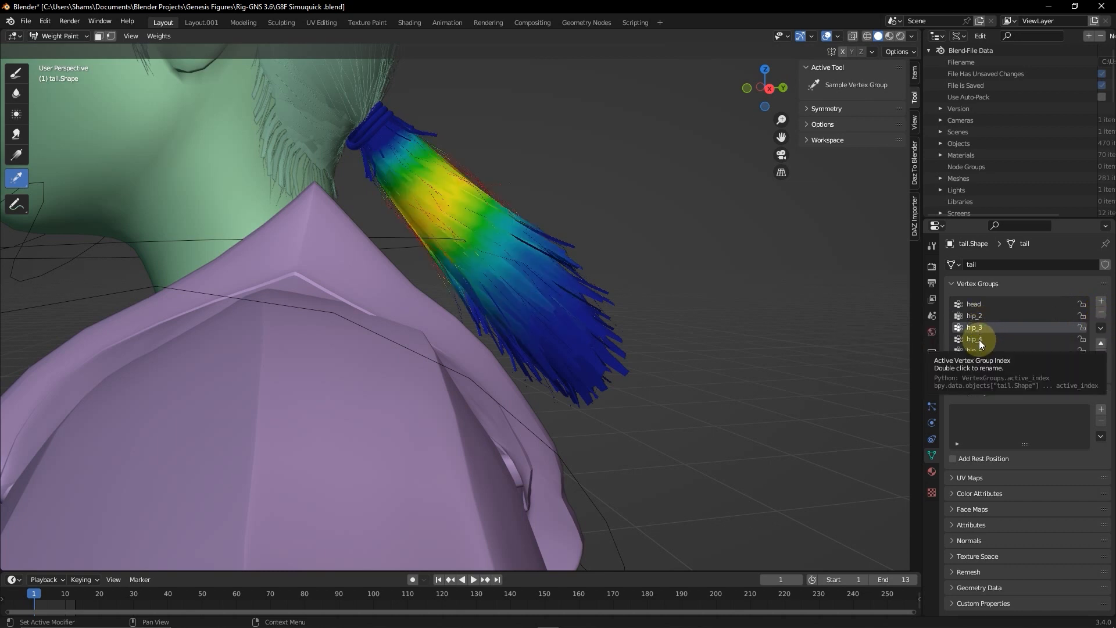
left_click(61, 35)
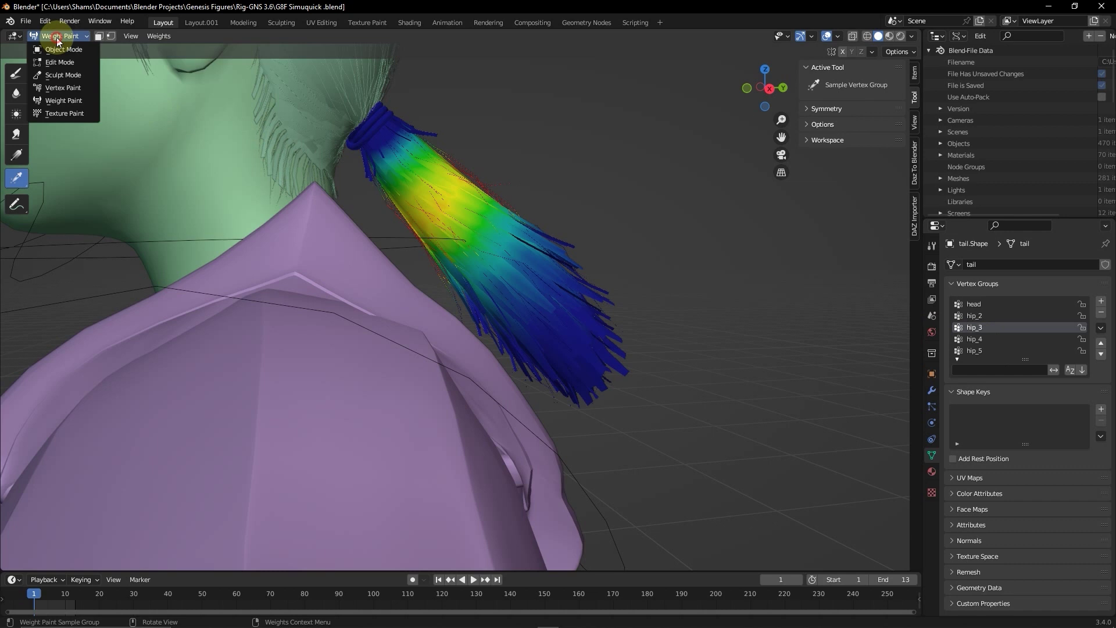
left_click(59, 63)
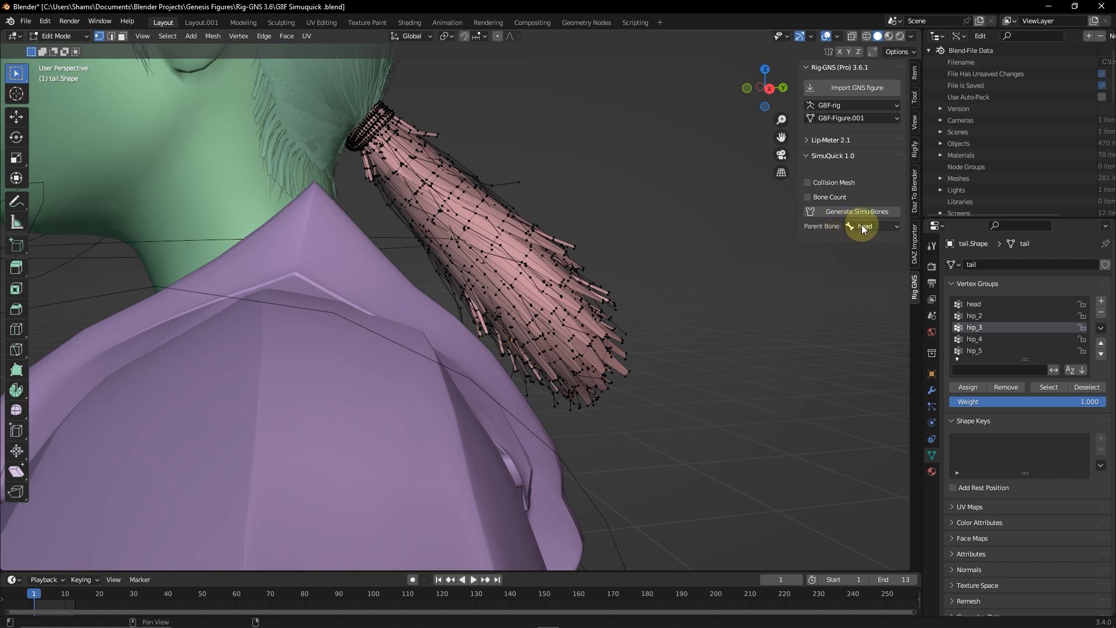
Step: Keep head as the Parent Bone and generate the ponytail's simu-bones
left_click(868, 226)
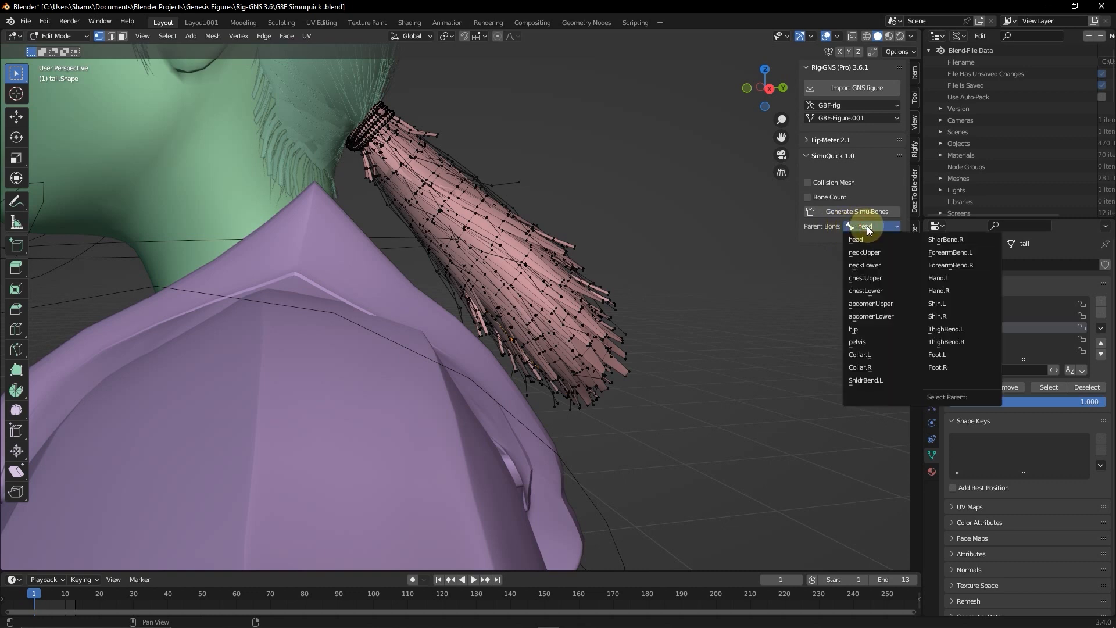
mouse_move(869, 355)
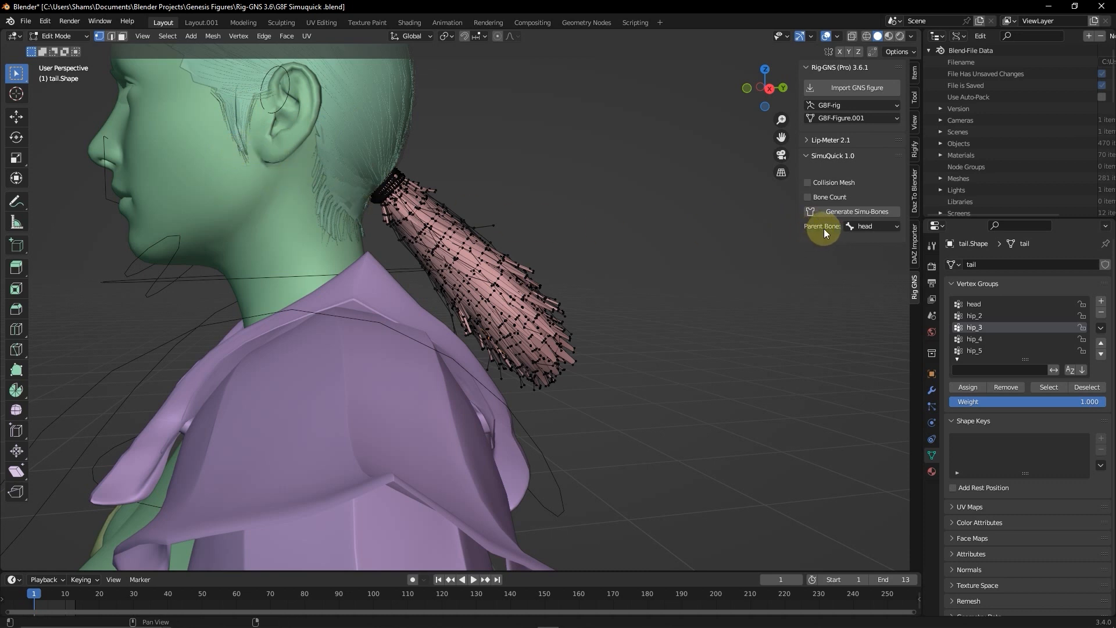
mouse_move(857, 212)
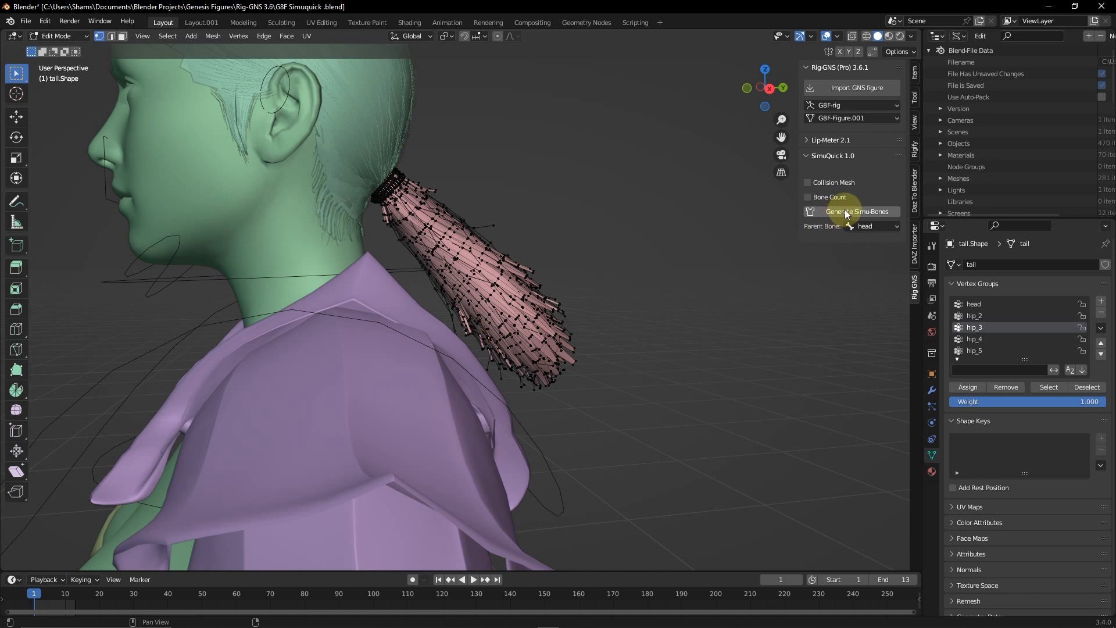
left_click(856, 212)
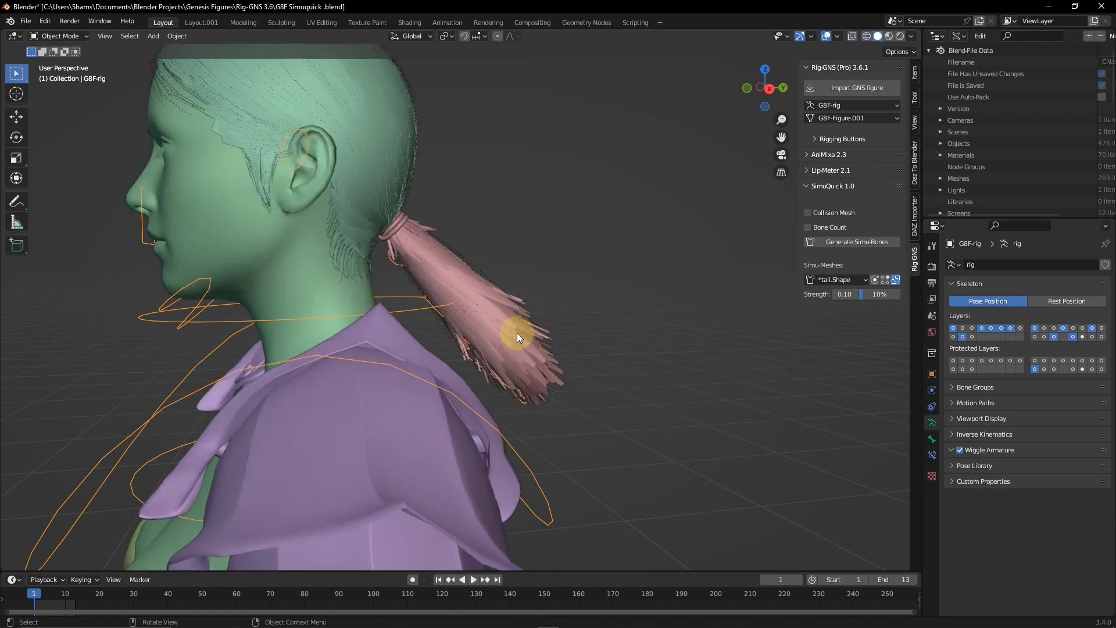
Step: Briefly play the timeline, then expand the AniMixa 2.3 panel
left_click(473, 579)
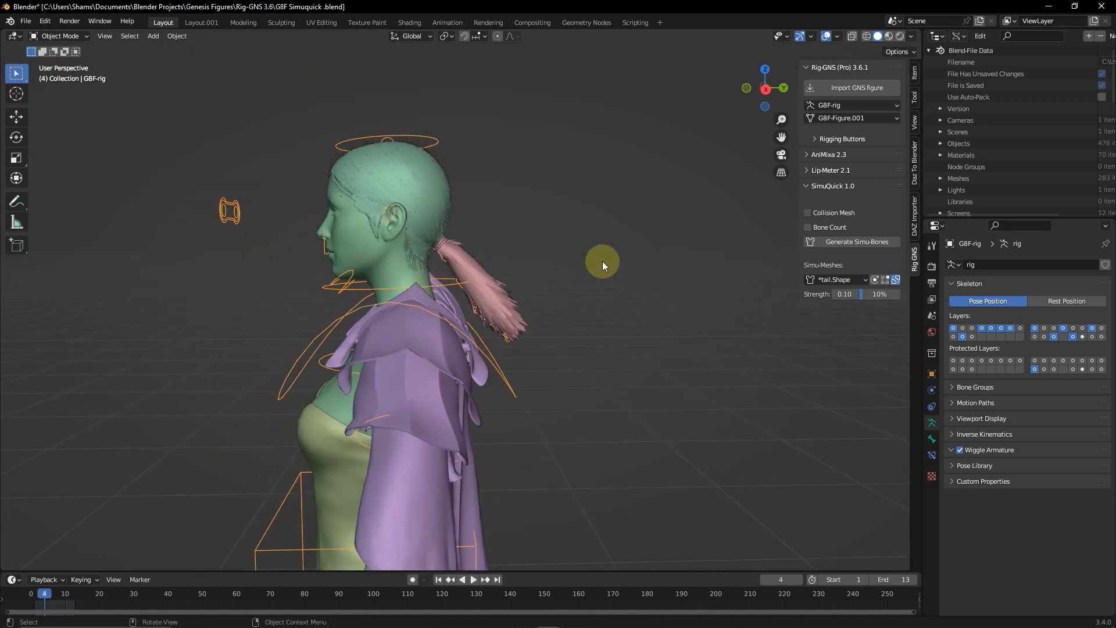
left_click(827, 155)
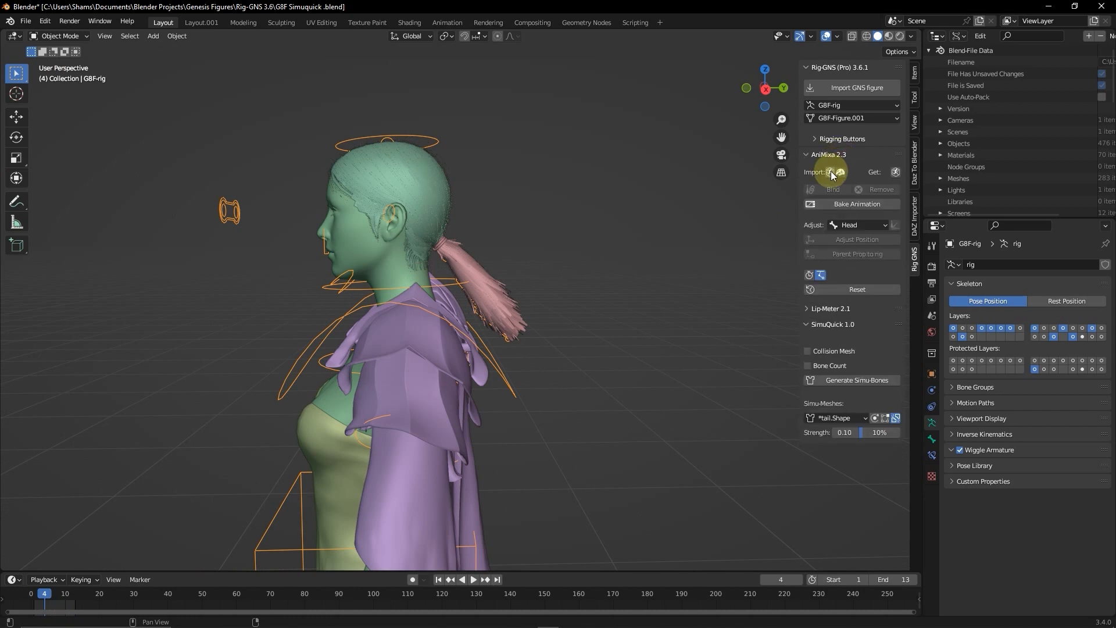
Step: Re-import Fast Run (8).fbx and play it to watch the ponytail simulate
left_click(831, 173)
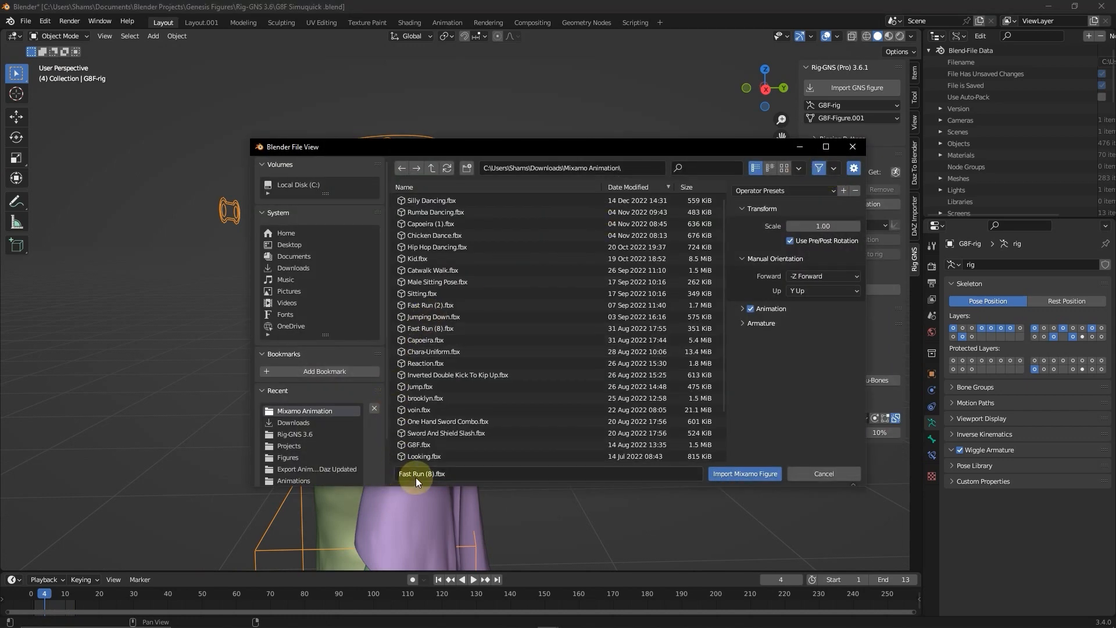
left_click(743, 473)
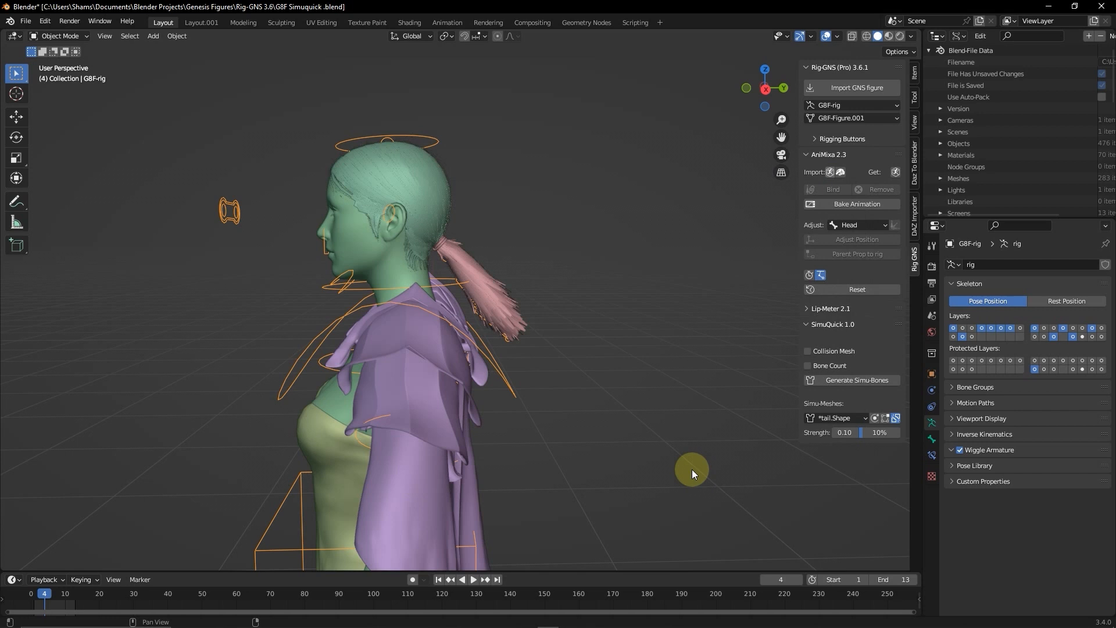
left_click(832, 189)
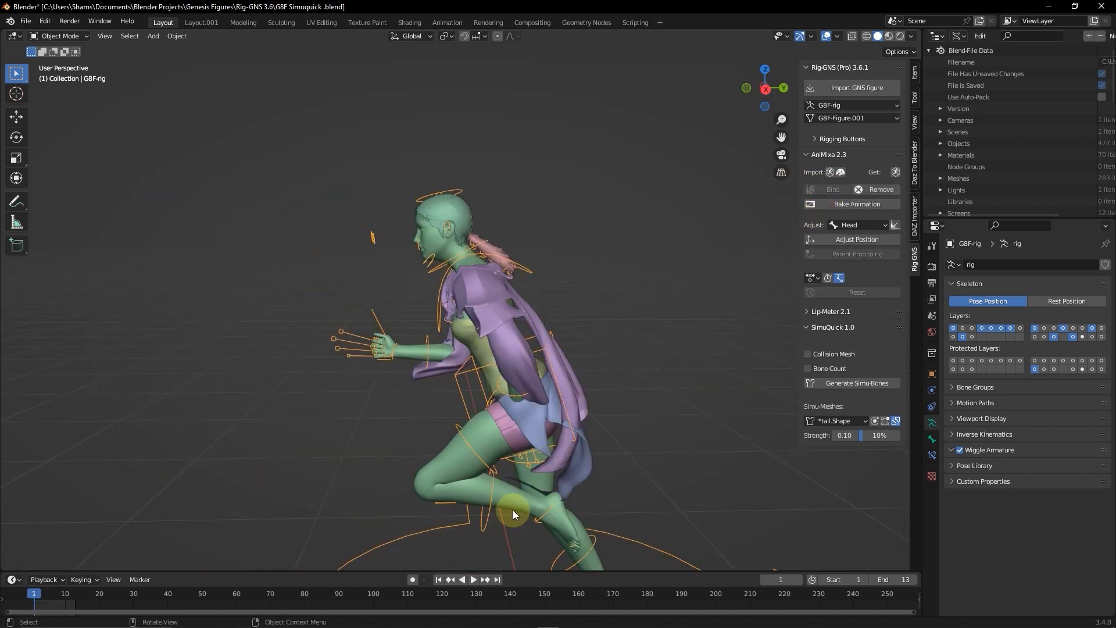
left_click(474, 579)
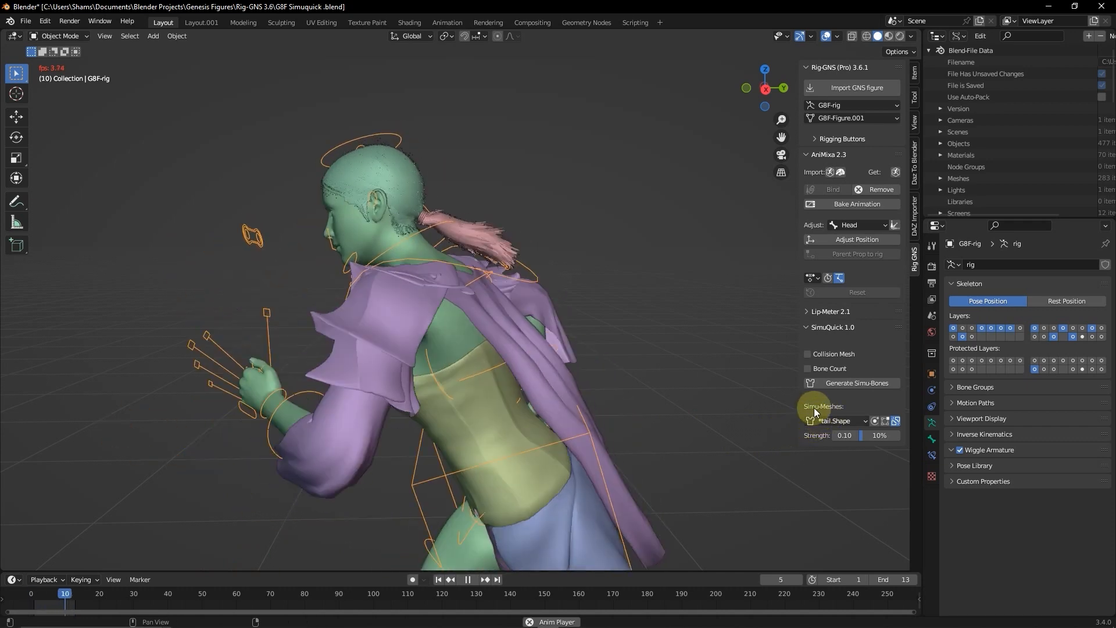
Step: Choose *tail.Shape in the SimuQuick Simu-Meshes dropdown to show its strength values
left_click(468, 579)
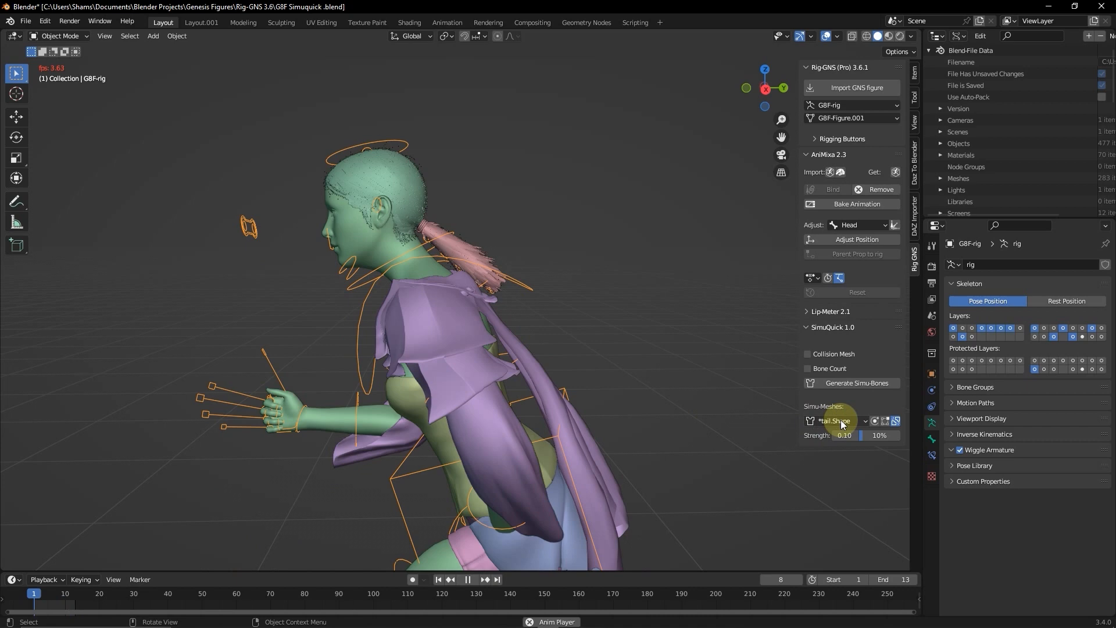
left_click(839, 421)
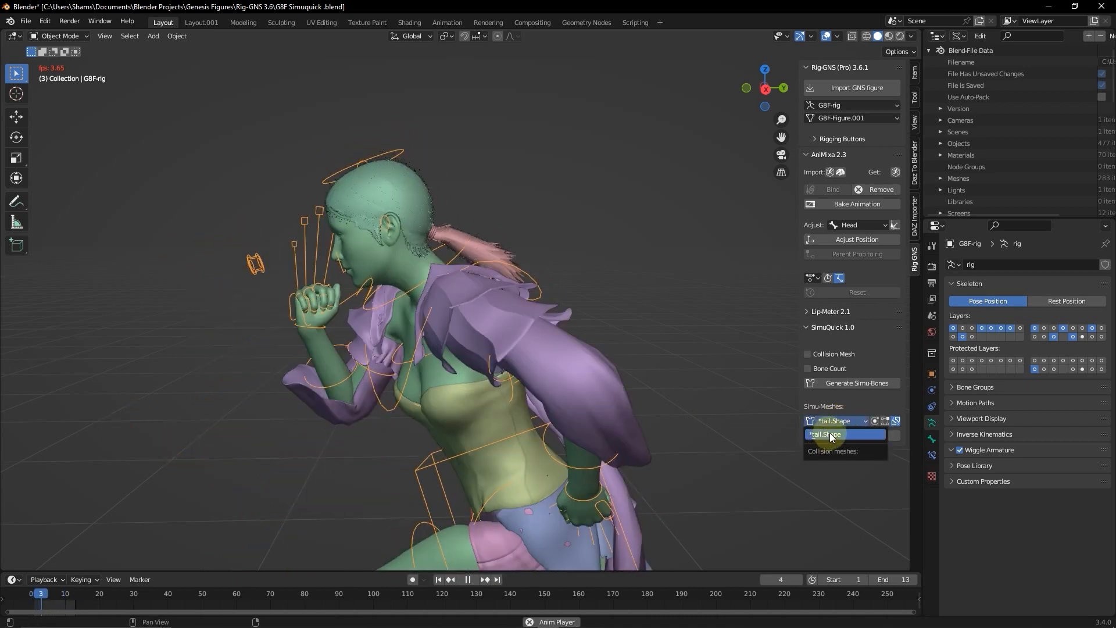
left_click(467, 579)
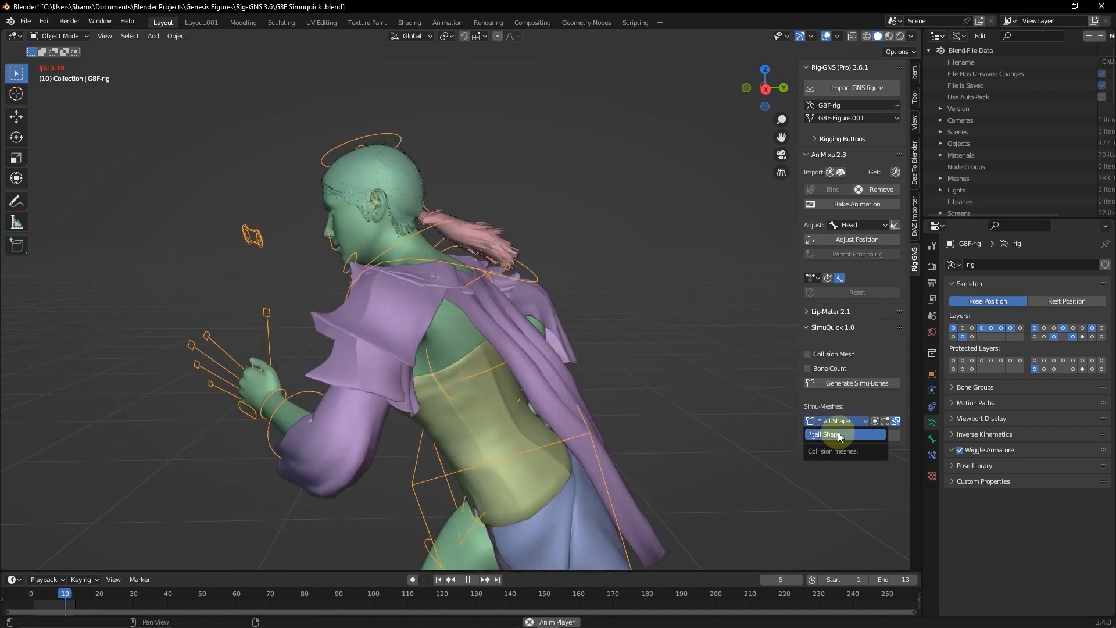
left_click(468, 579)
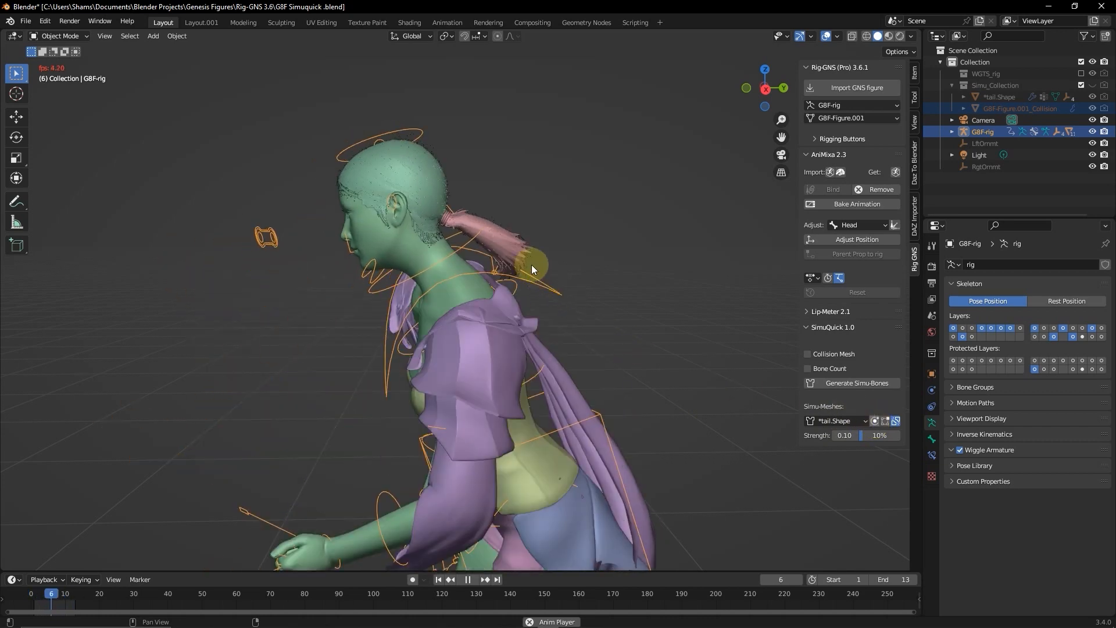
Step: Play the run cycle to check the ponytail, stopping at frame 3
left_click(469, 579)
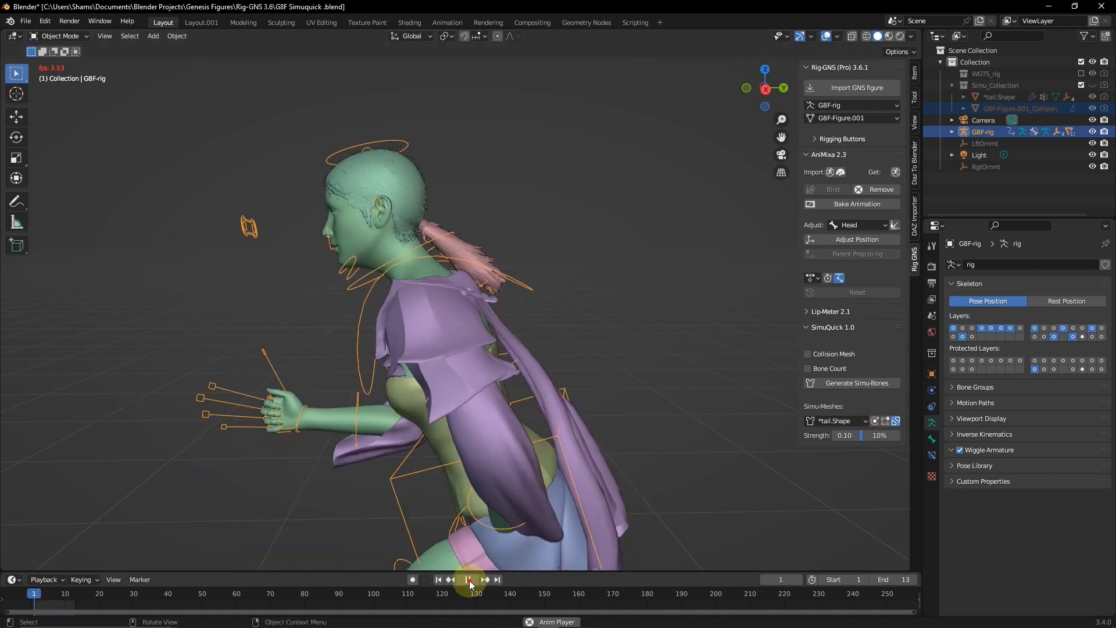
left_click(473, 579)
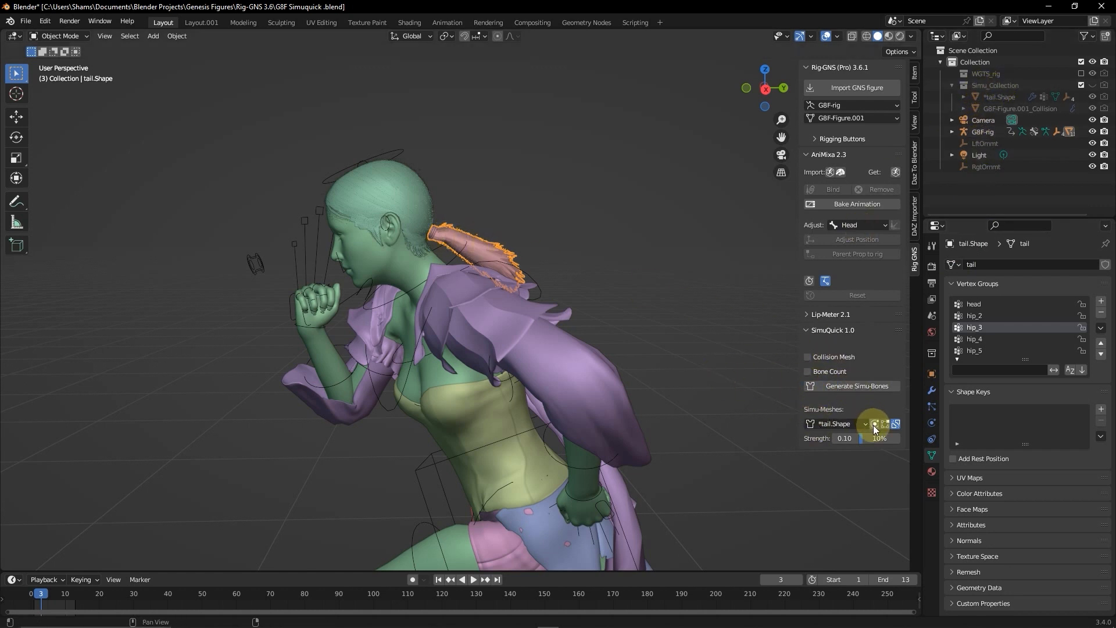
mouse_move(874, 425)
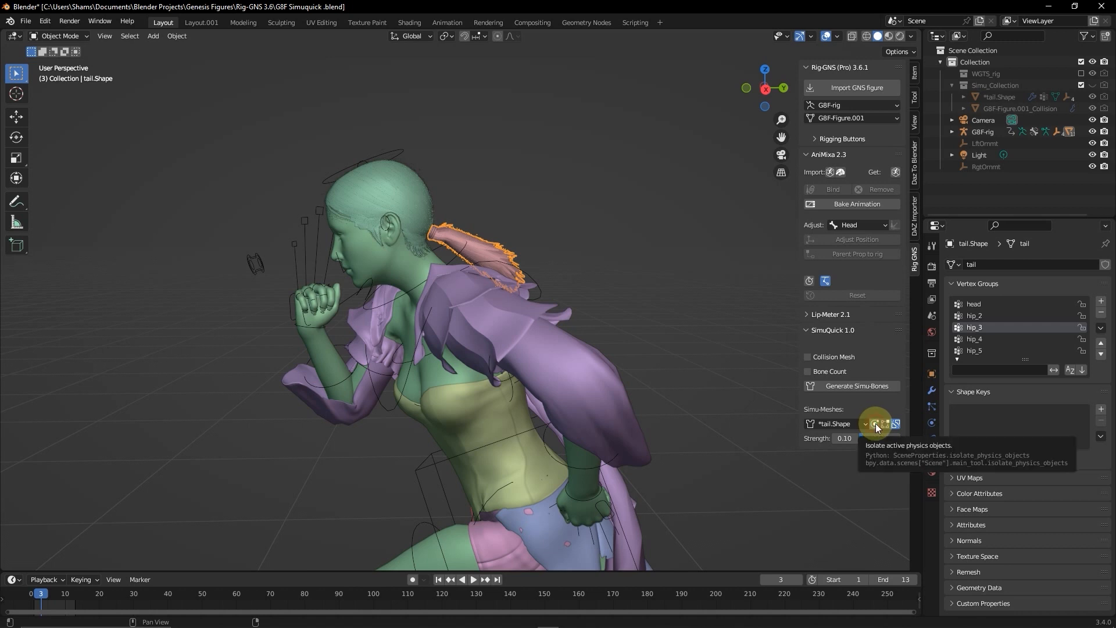
left_click(876, 424)
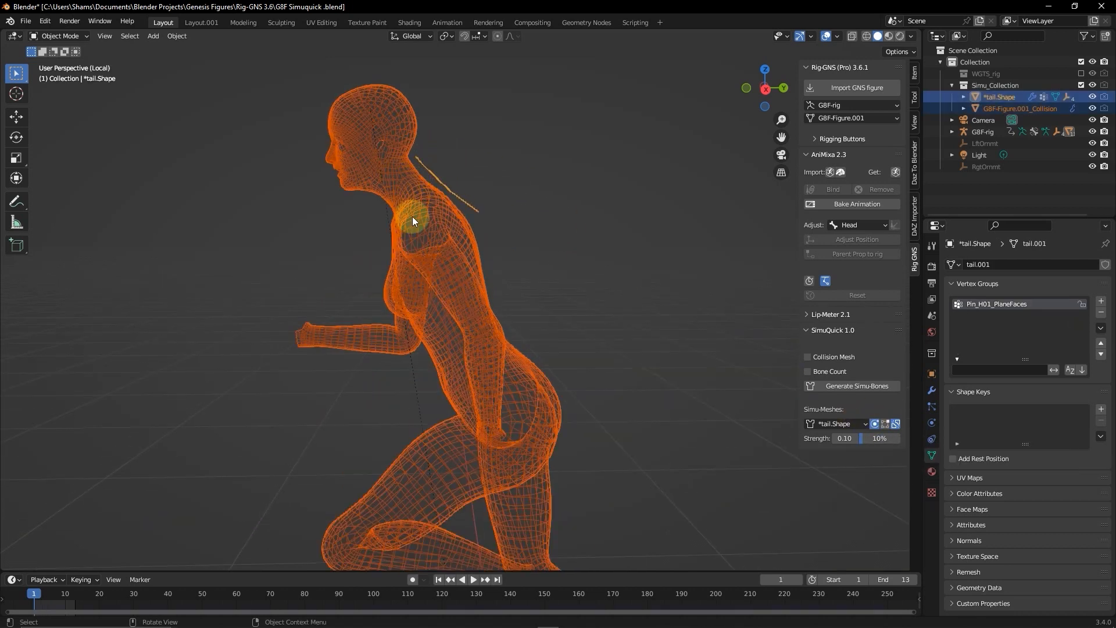
scroll("up", 3)
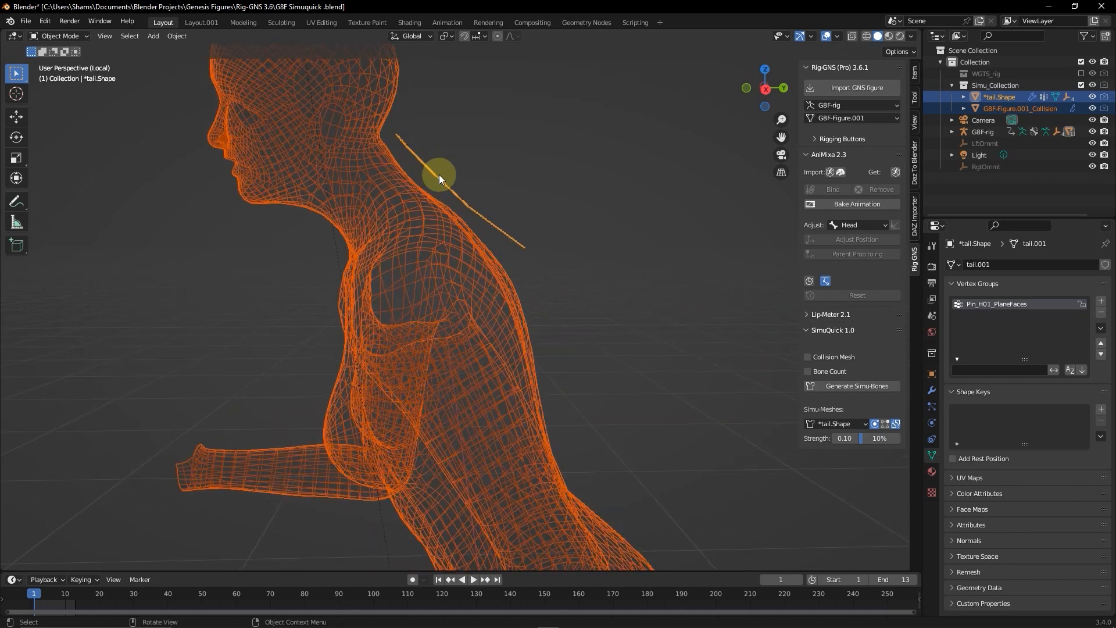
mouse_move(491, 205)
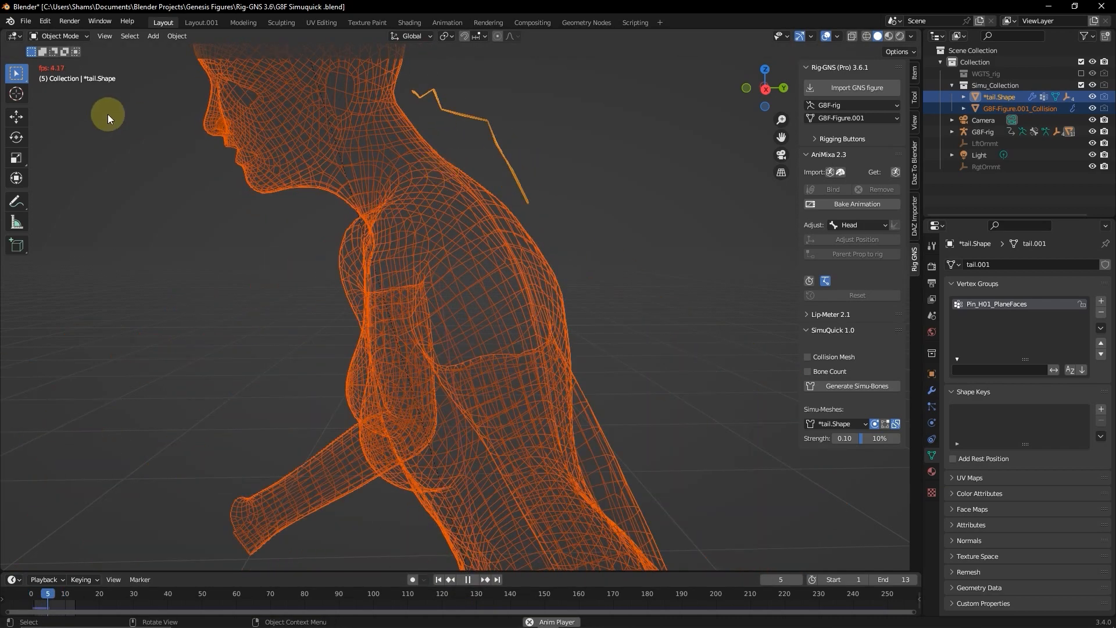
left_click(468, 579)
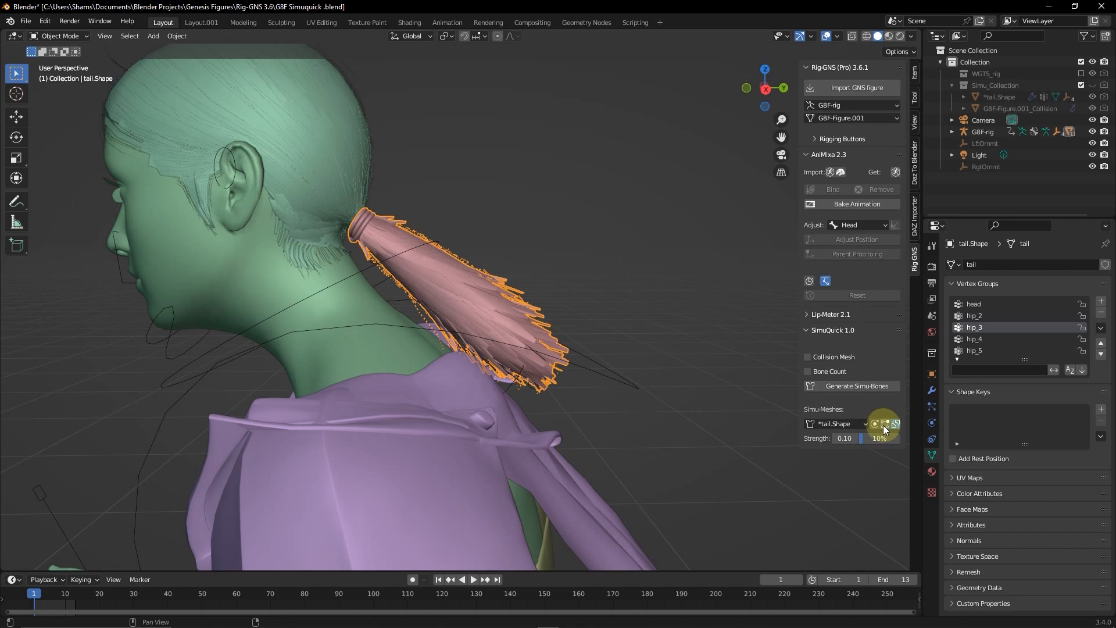
mouse_move(885, 424)
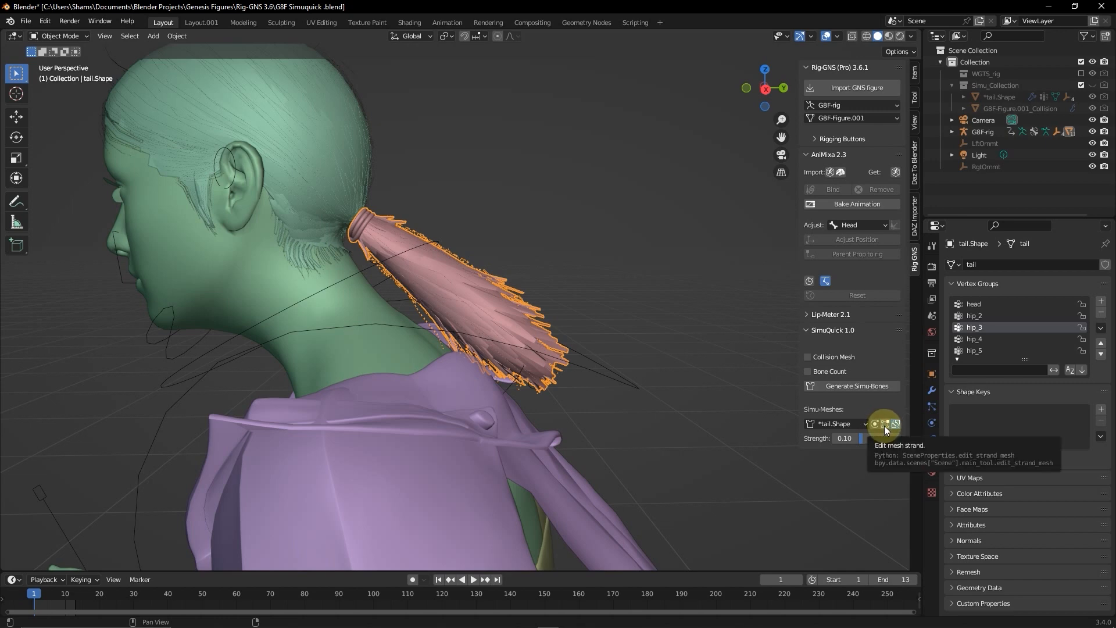
Step: Inspect the ponytail strand in Edit Mode, returning with Collision Mesh and Bone Count 3 enabled
left_click(885, 424)
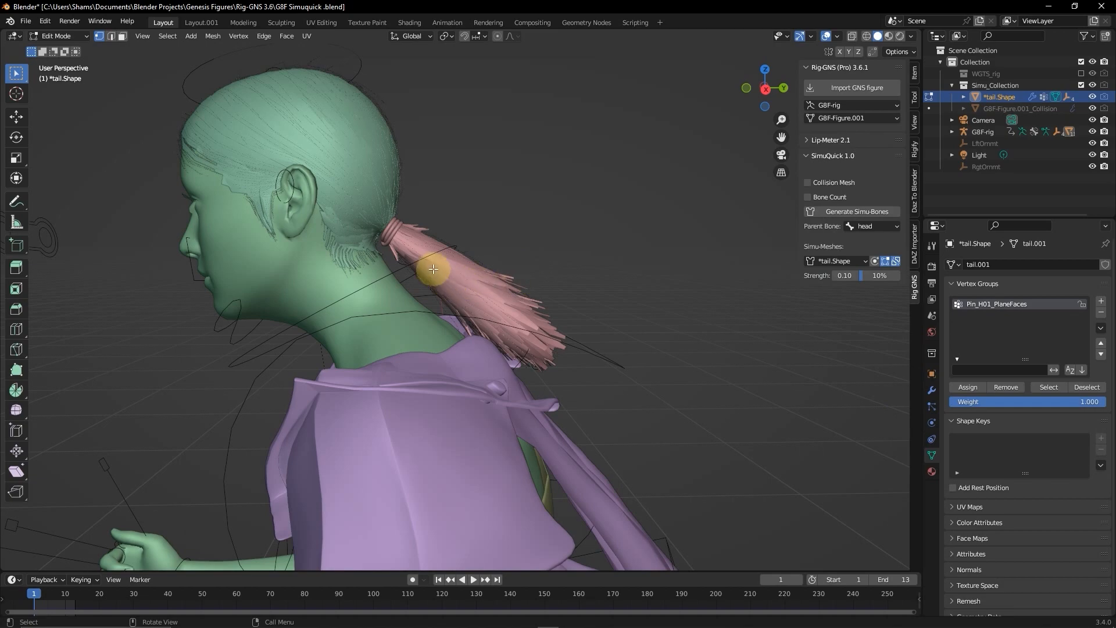
mouse_move(437, 266)
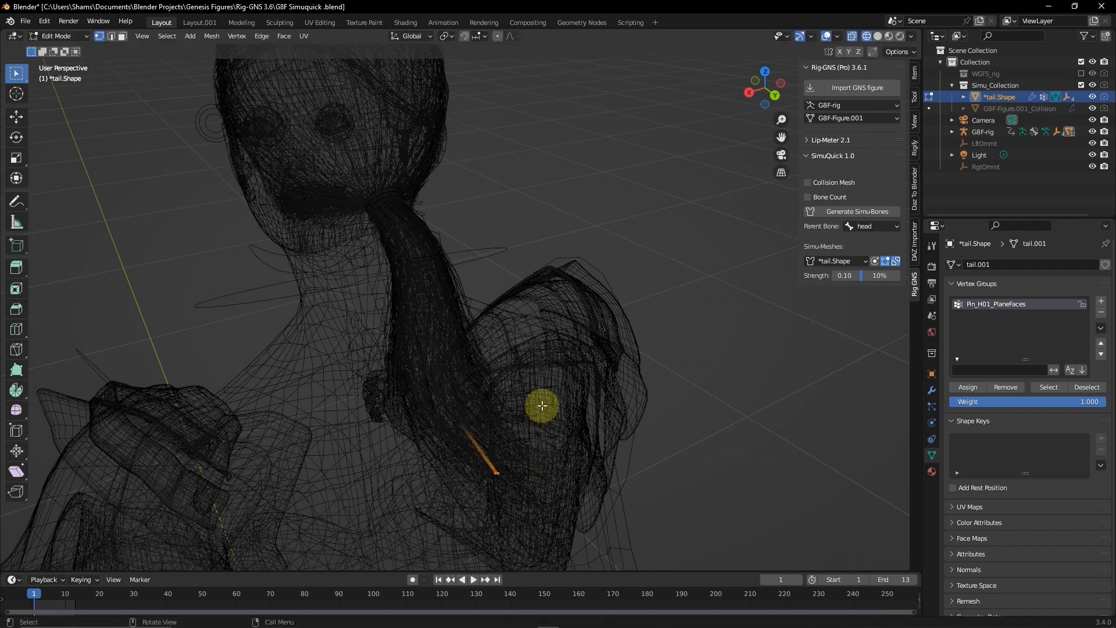
key("Tab")
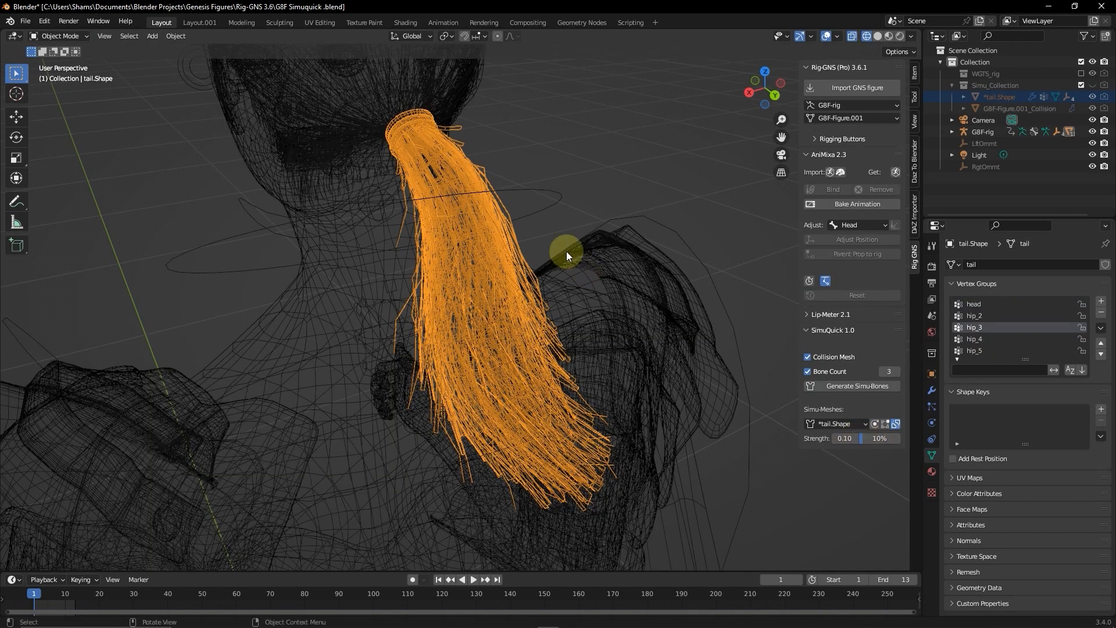
left_click(878, 36)
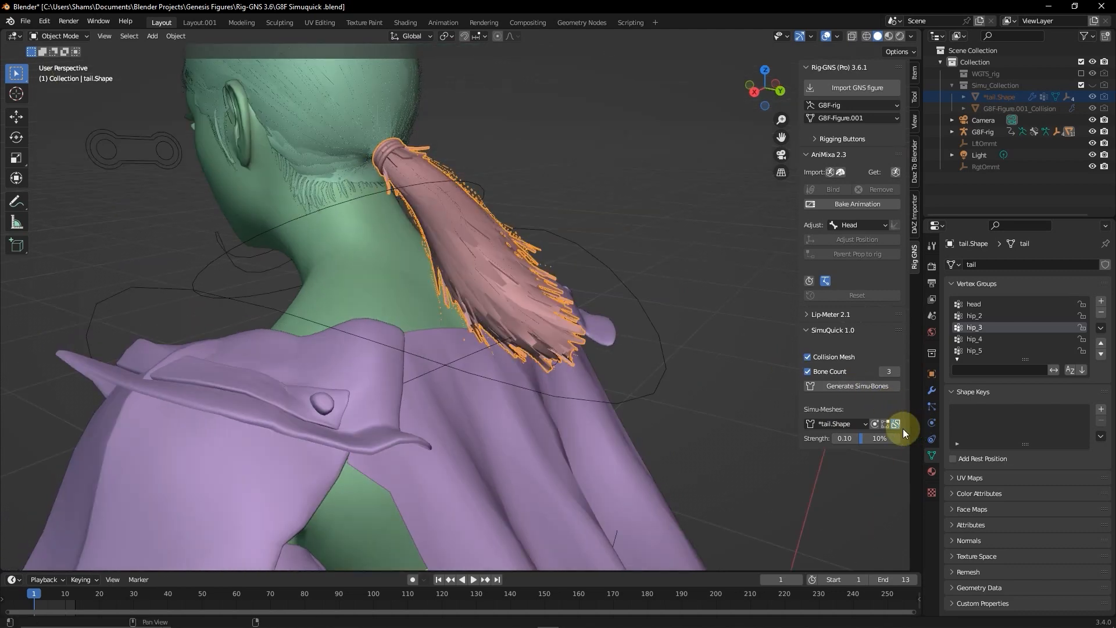
mouse_move(899, 428)
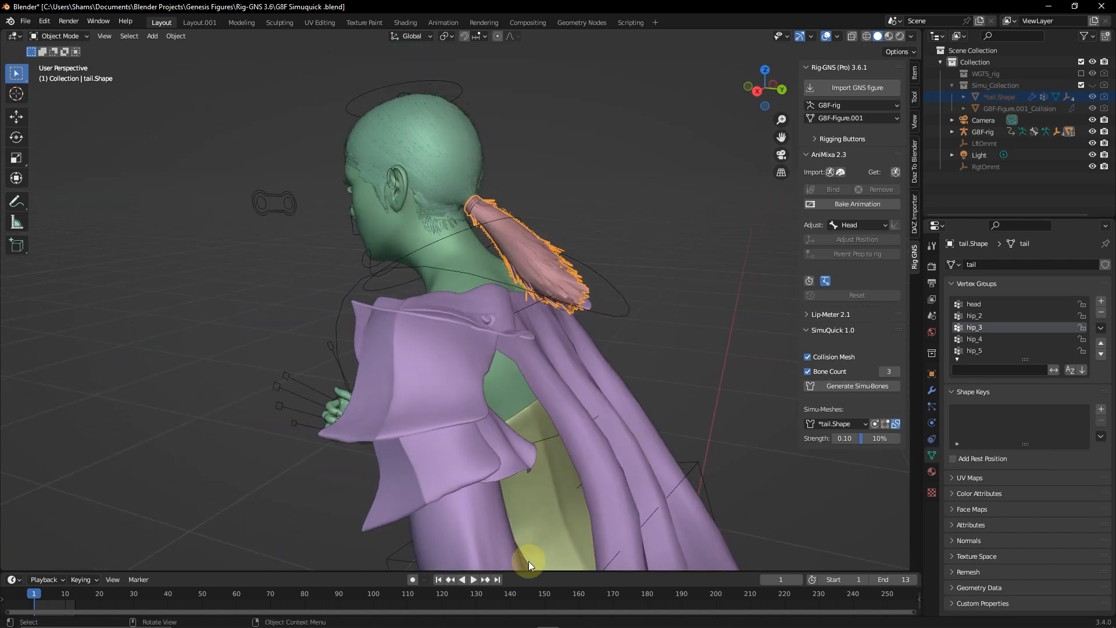
left_click(473, 579)
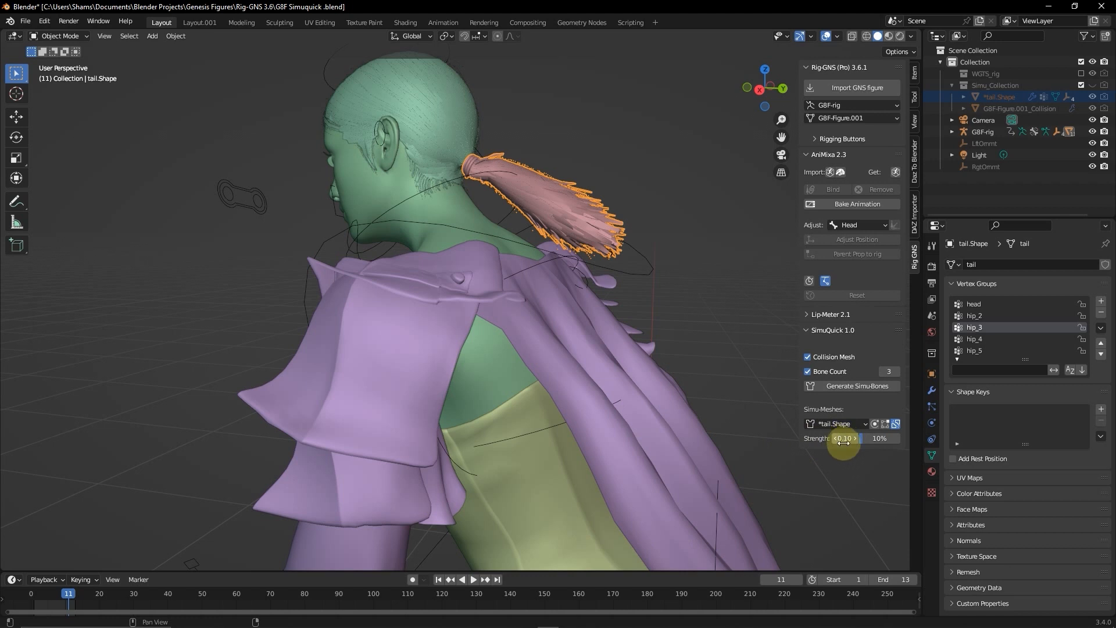
mouse_move(845, 438)
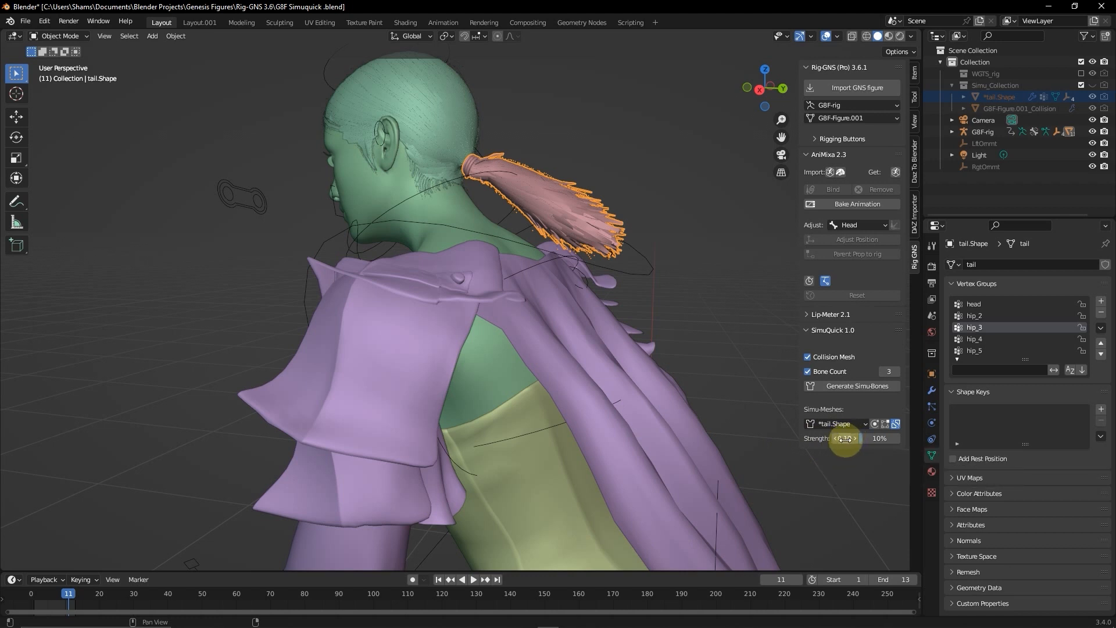
mouse_move(844, 438)
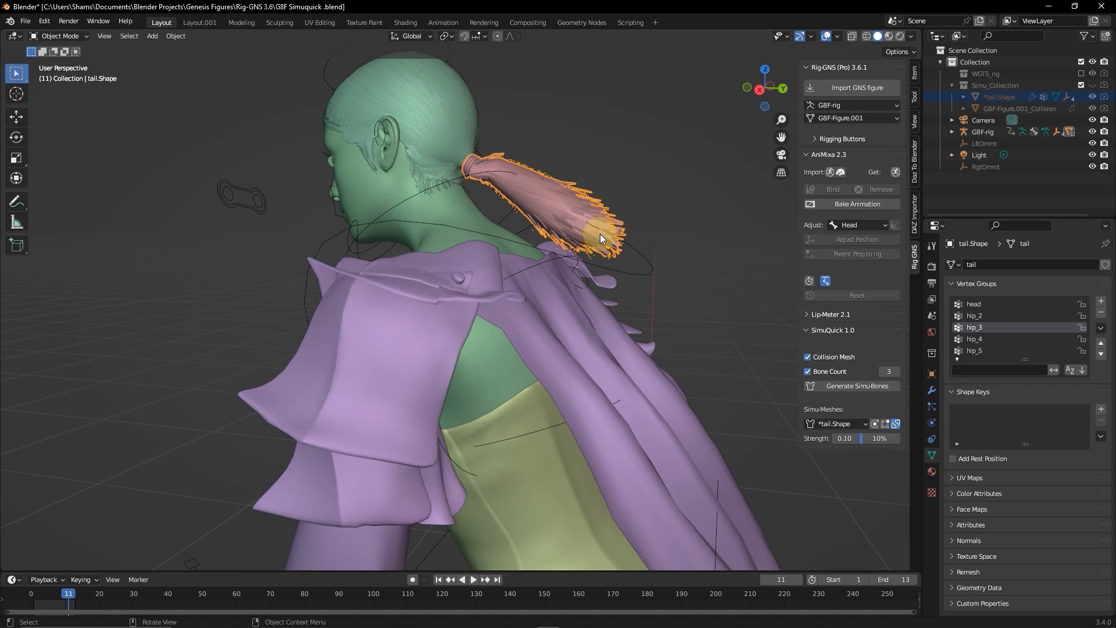
mouse_move(578, 222)
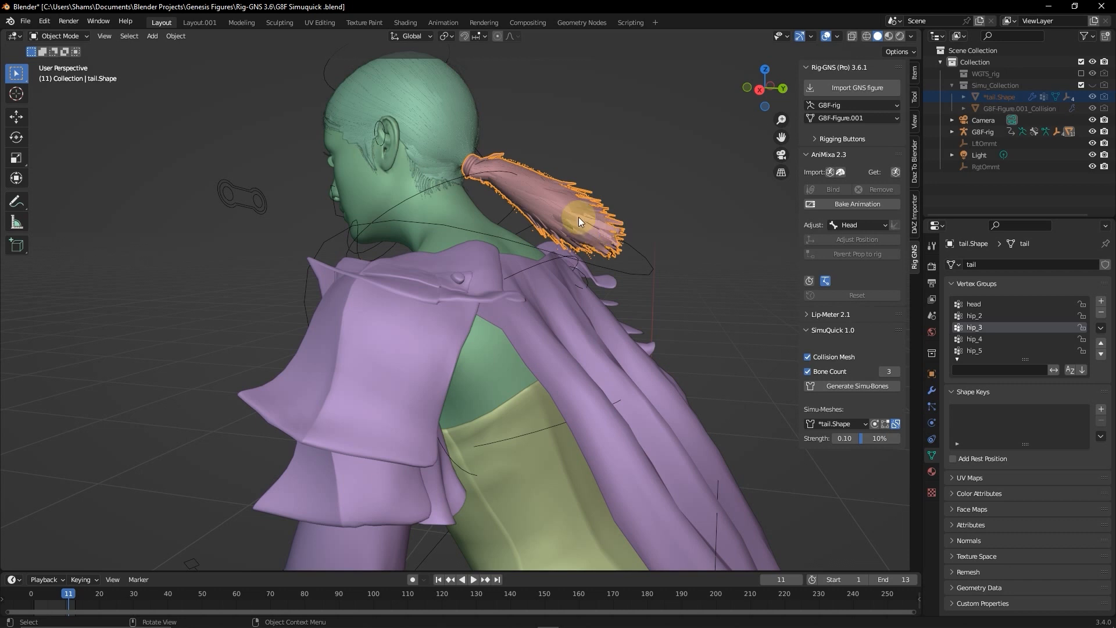
mouse_move(549, 209)
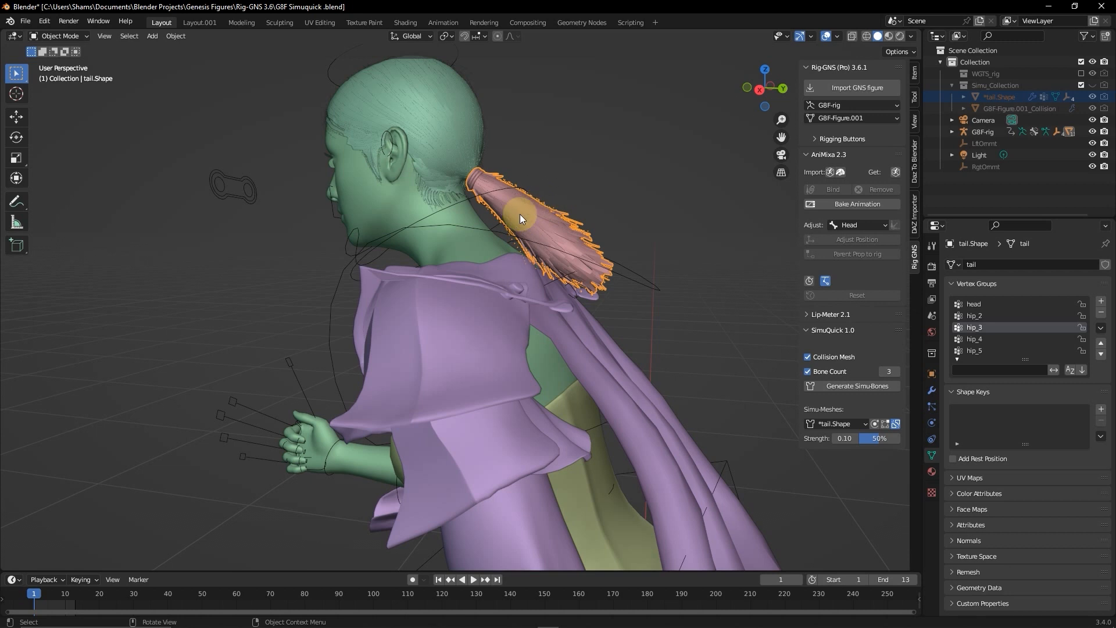
mouse_move(500, 205)
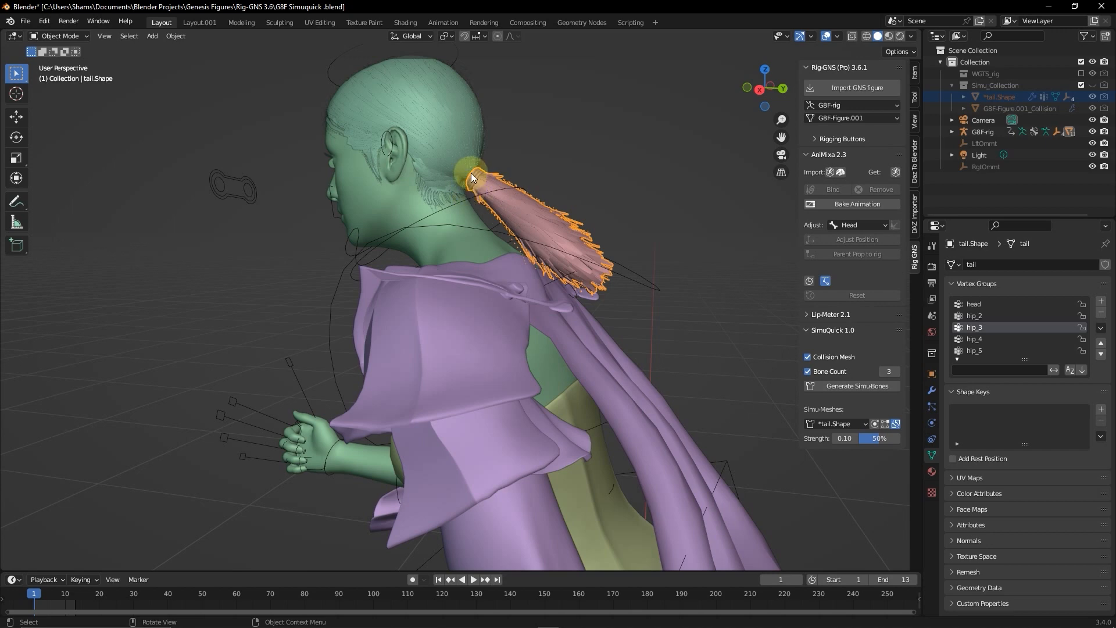
mouse_move(499, 250)
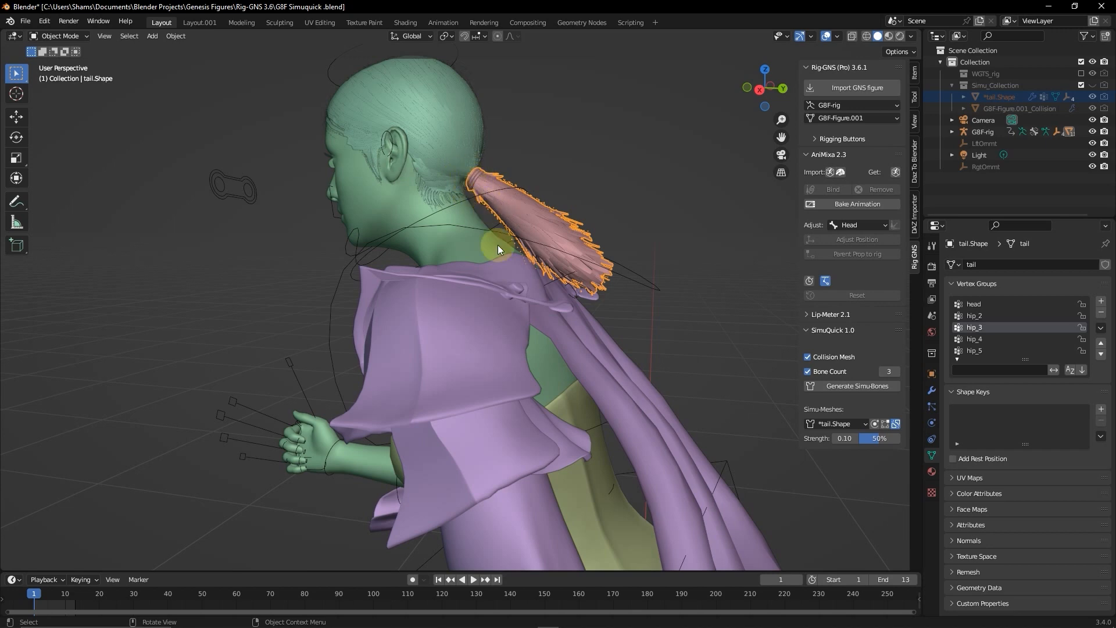
Step: Preview the run cycle with ponytail strength 0.30, then stop playback
left_click(473, 579)
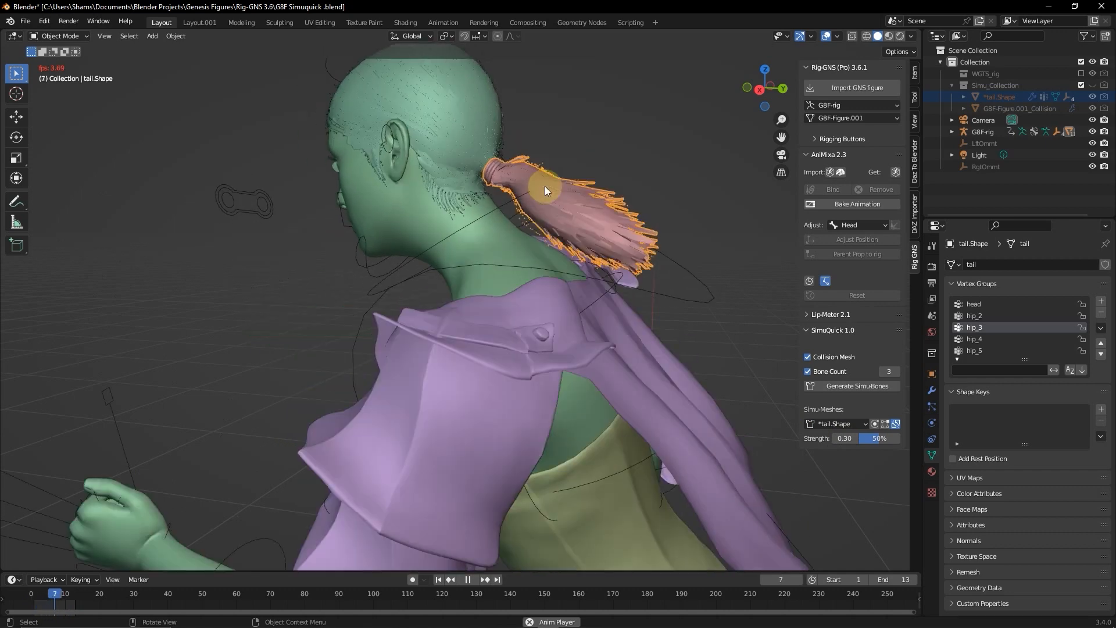
left_click(467, 579)
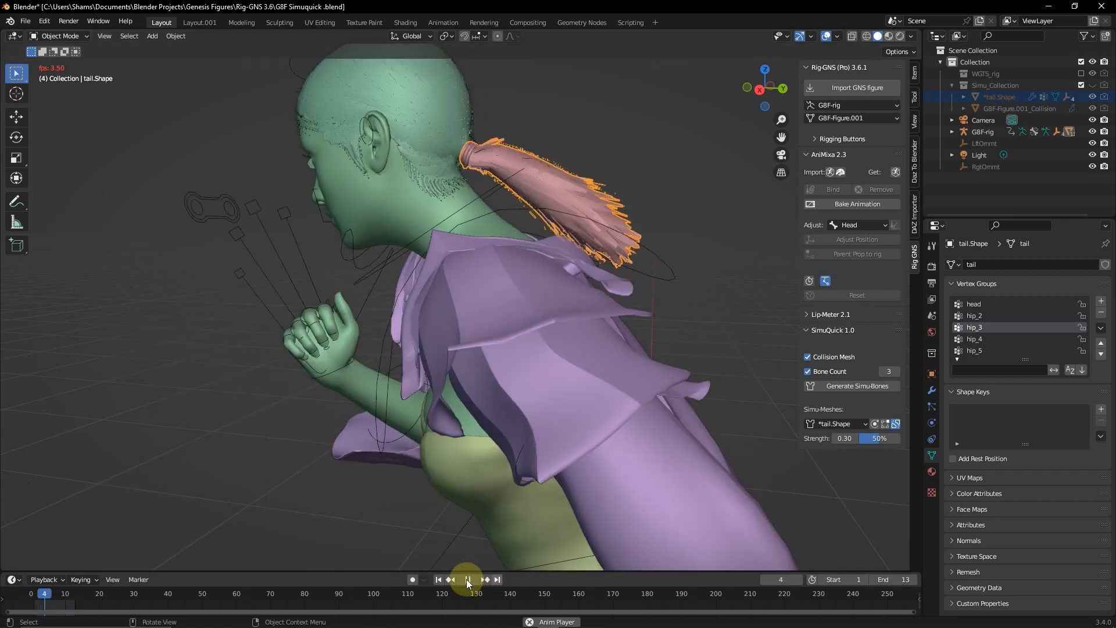
left_click(472, 579)
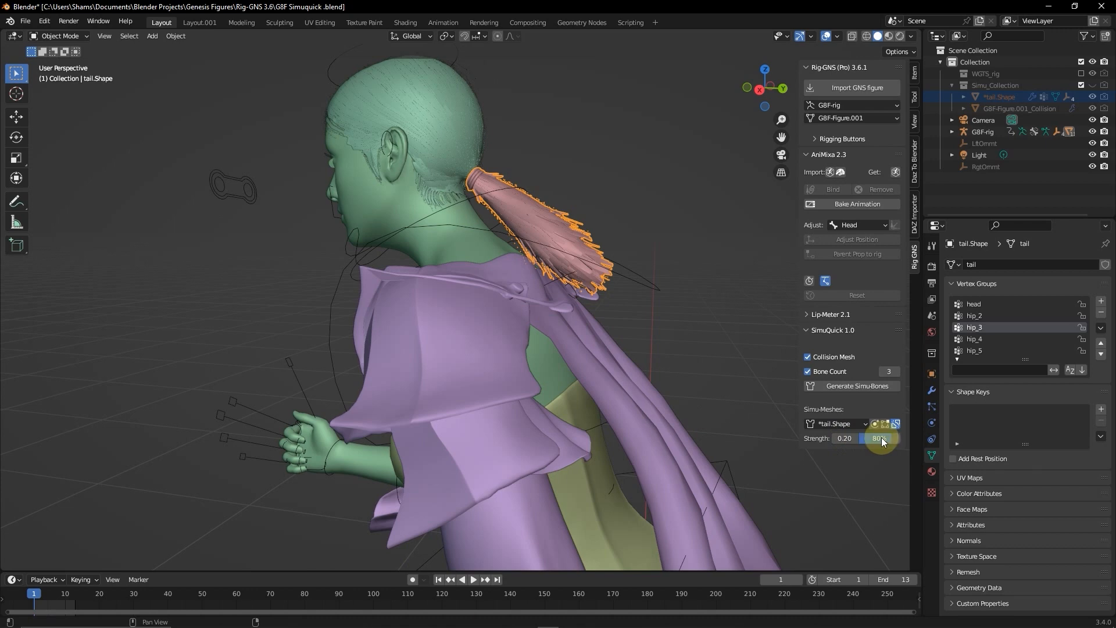
Step: Lower ponytail strength to 0.15 at 15% and replay the run cycle
left_click(473, 580)
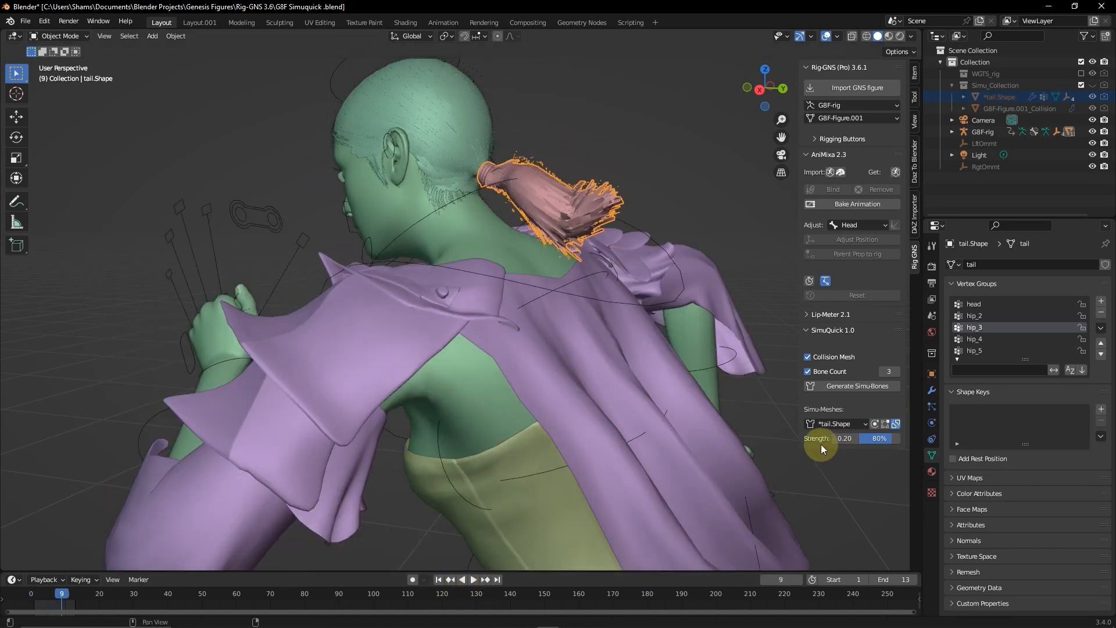
left_click(845, 438)
type("0.15")
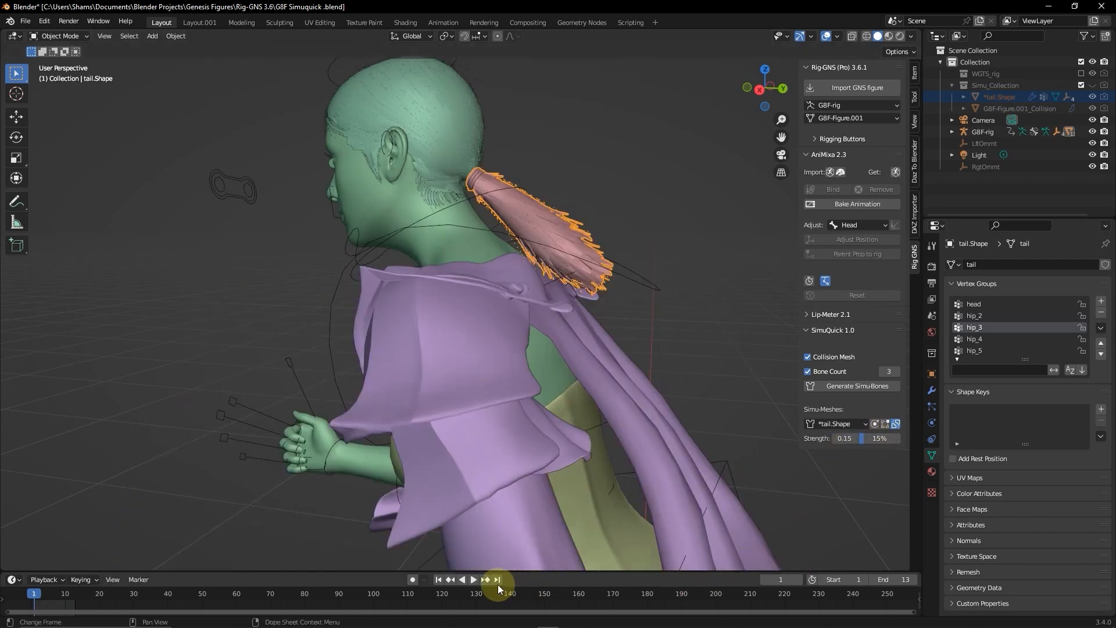
left_click(473, 579)
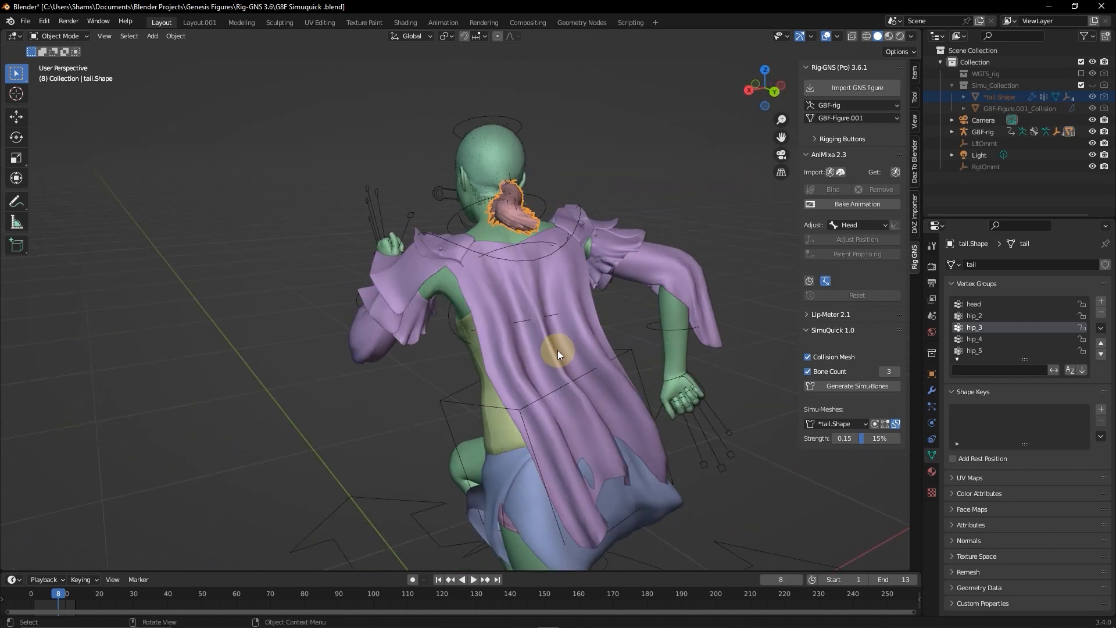
mouse_move(318, 352)
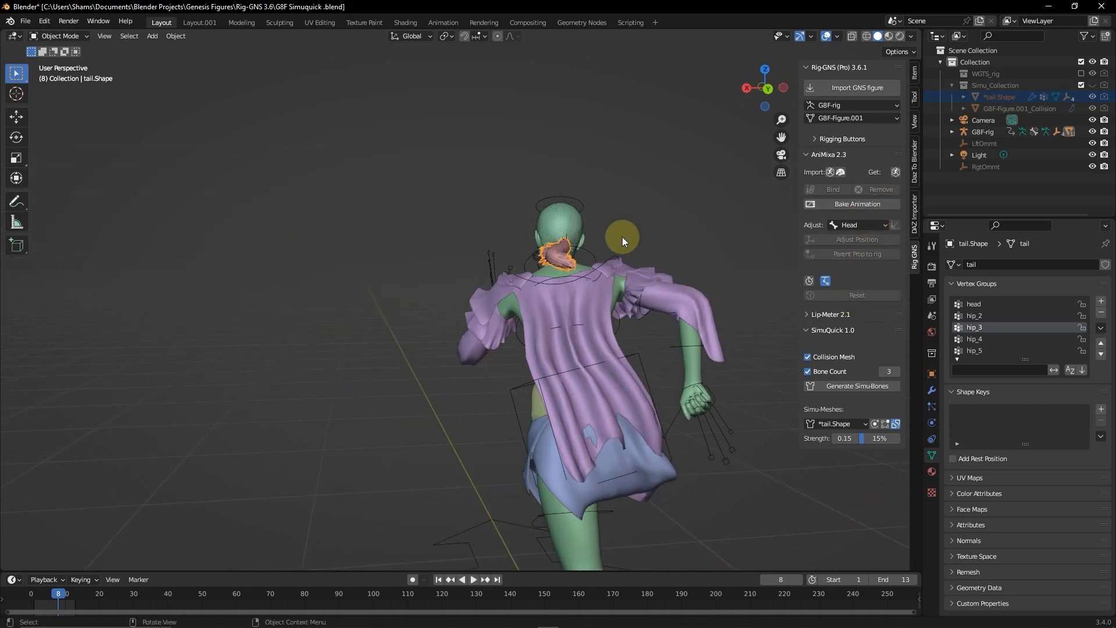
Step: Select the G8F-rig armature after viewing the ponytail from behind
left_click(982, 132)
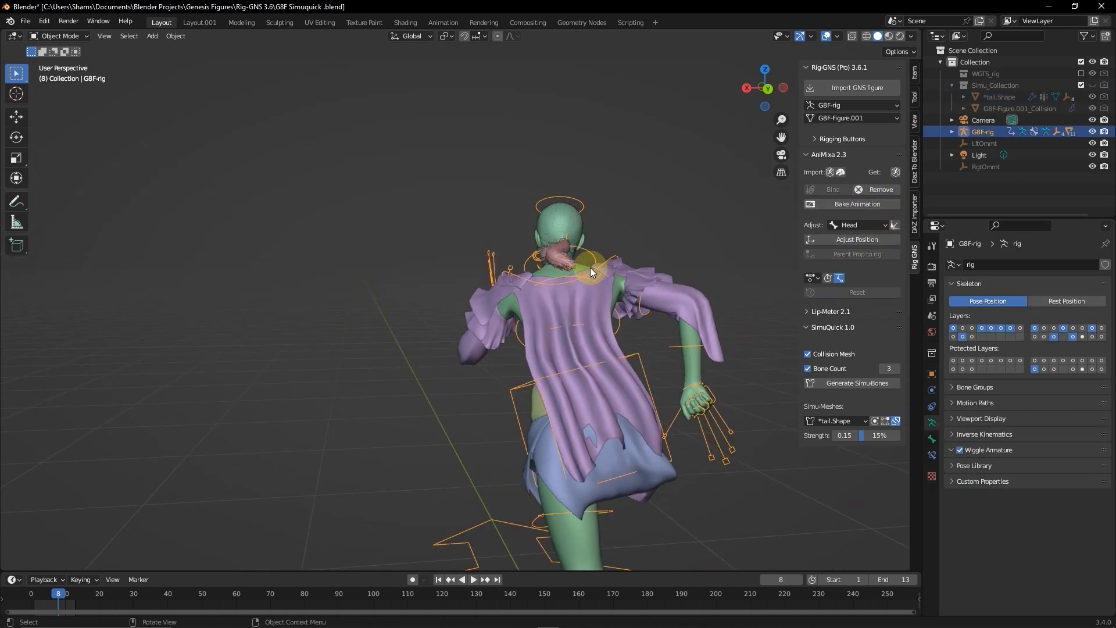